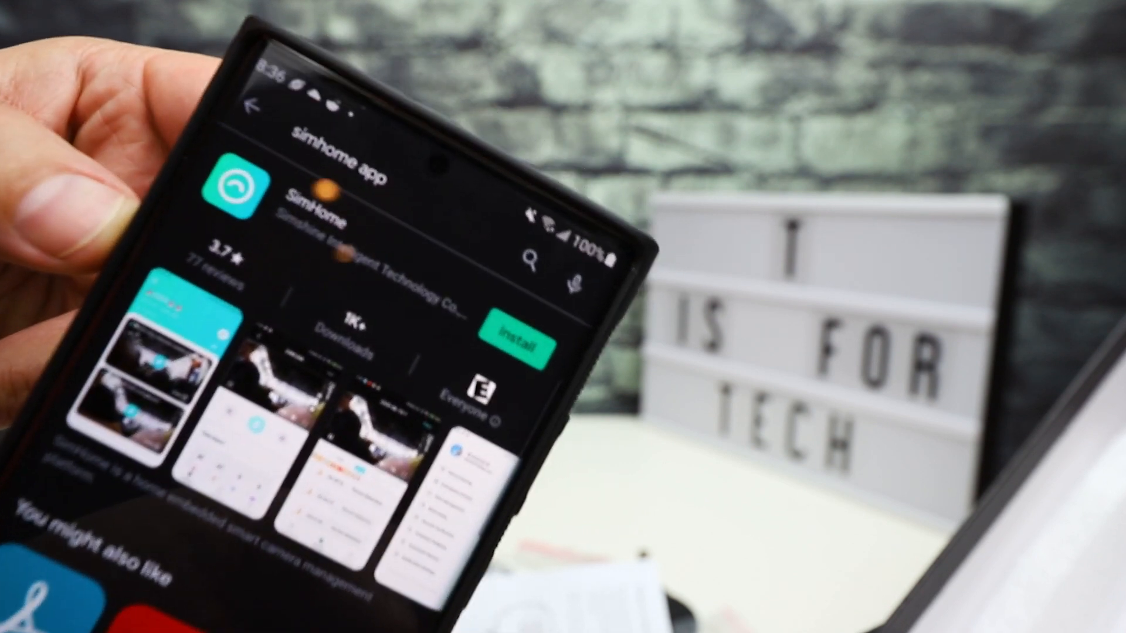
Install the SimHome app from the Play Store.
left_click(515, 339)
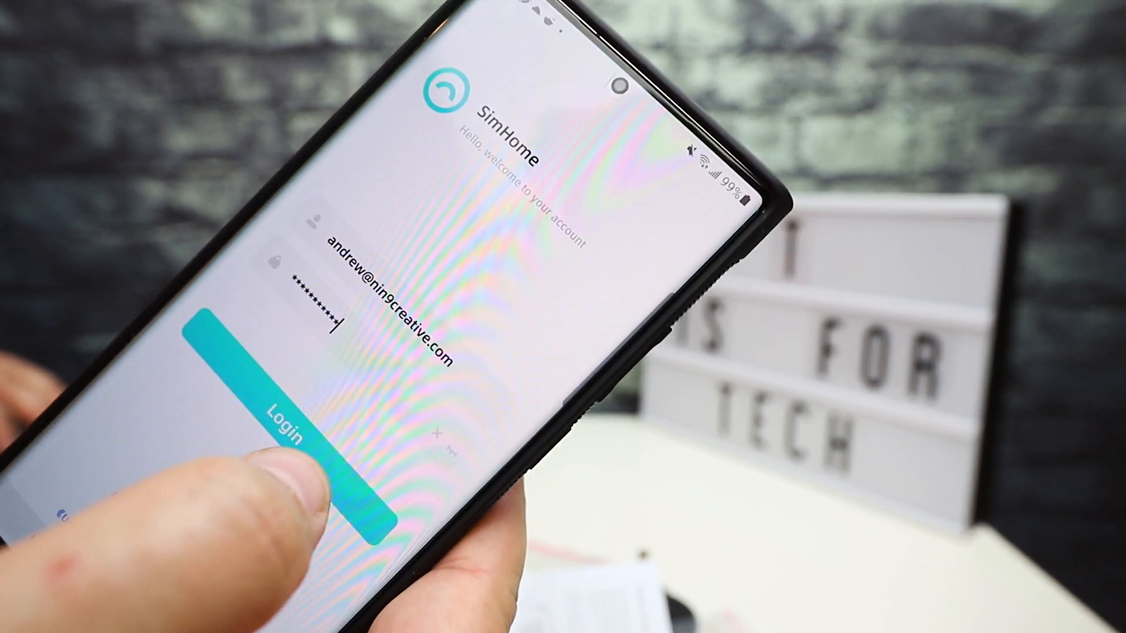
left_click(295, 420)
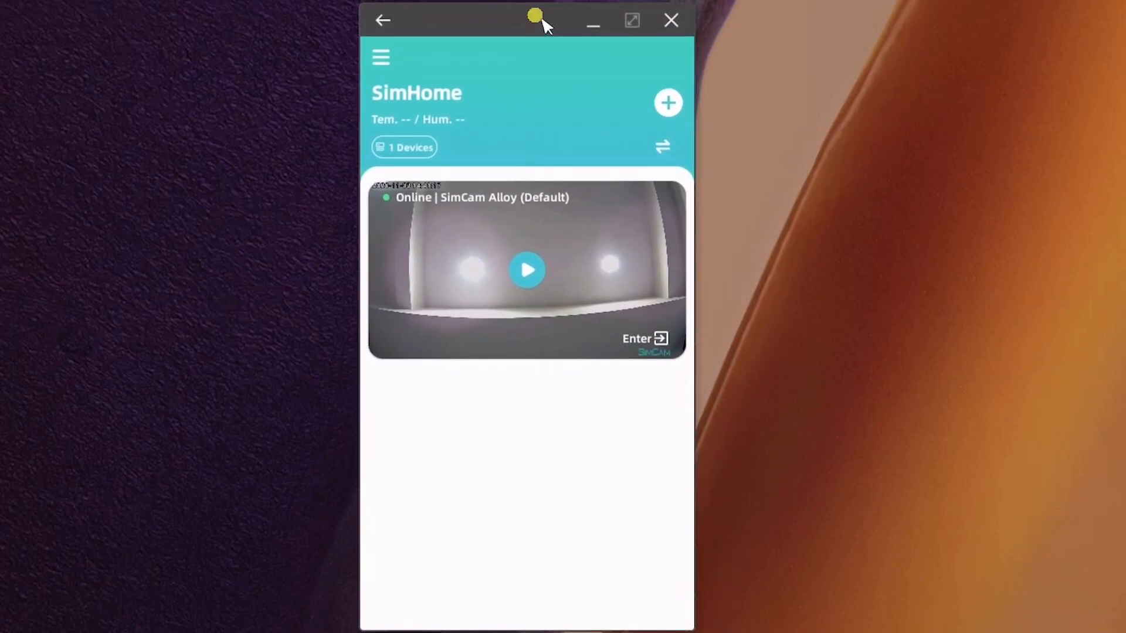
mouse_move(532, 68)
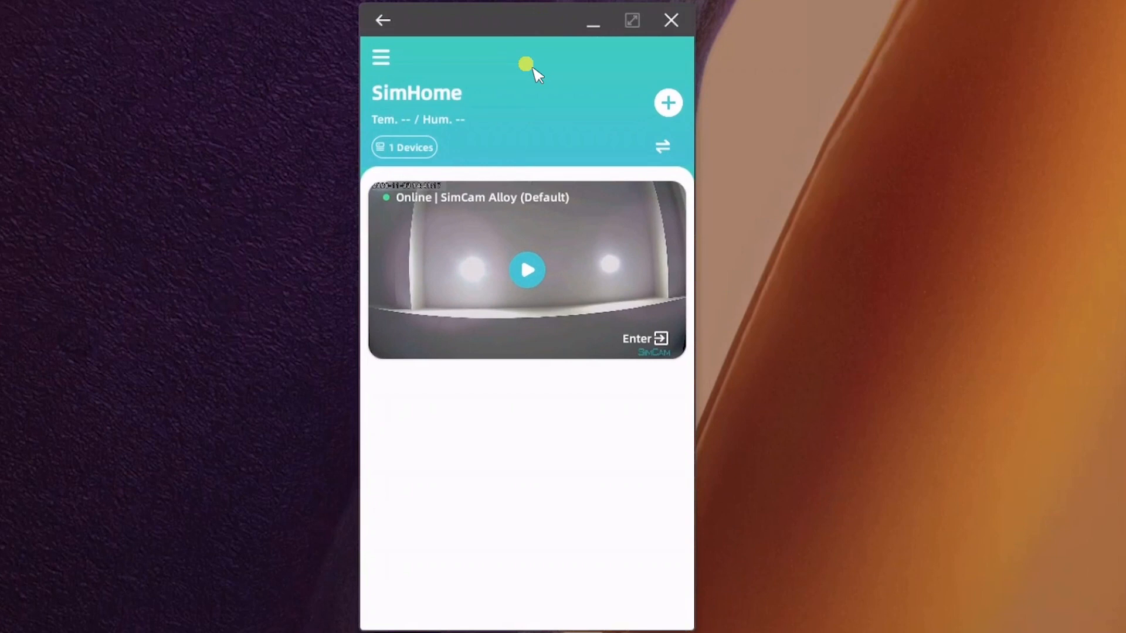
mouse_move(522, 81)
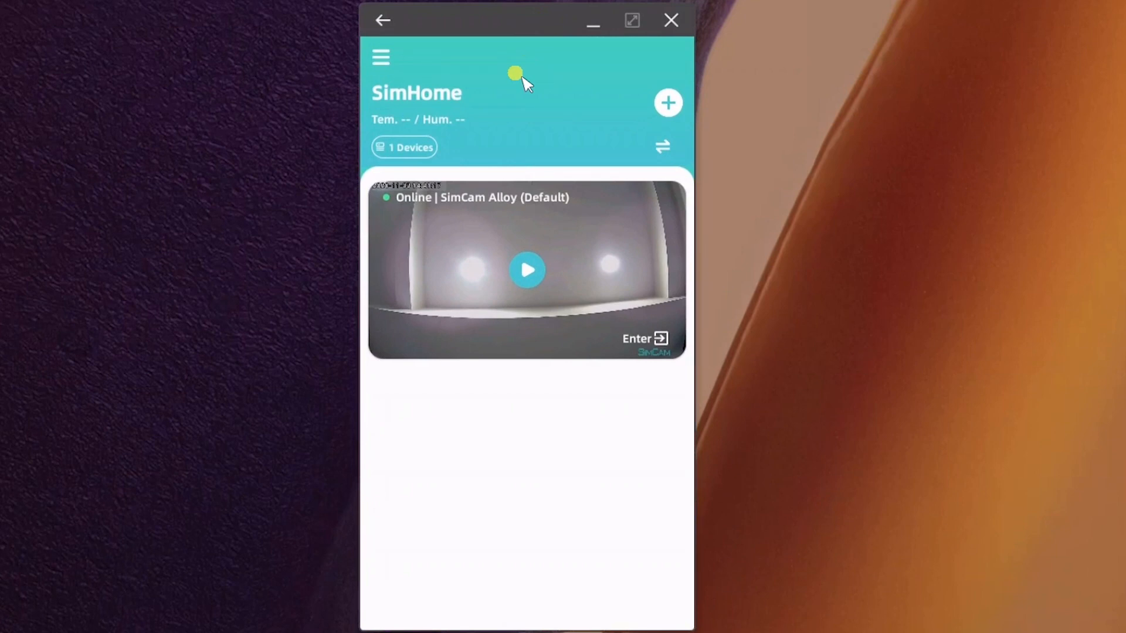
mouse_move(481, 147)
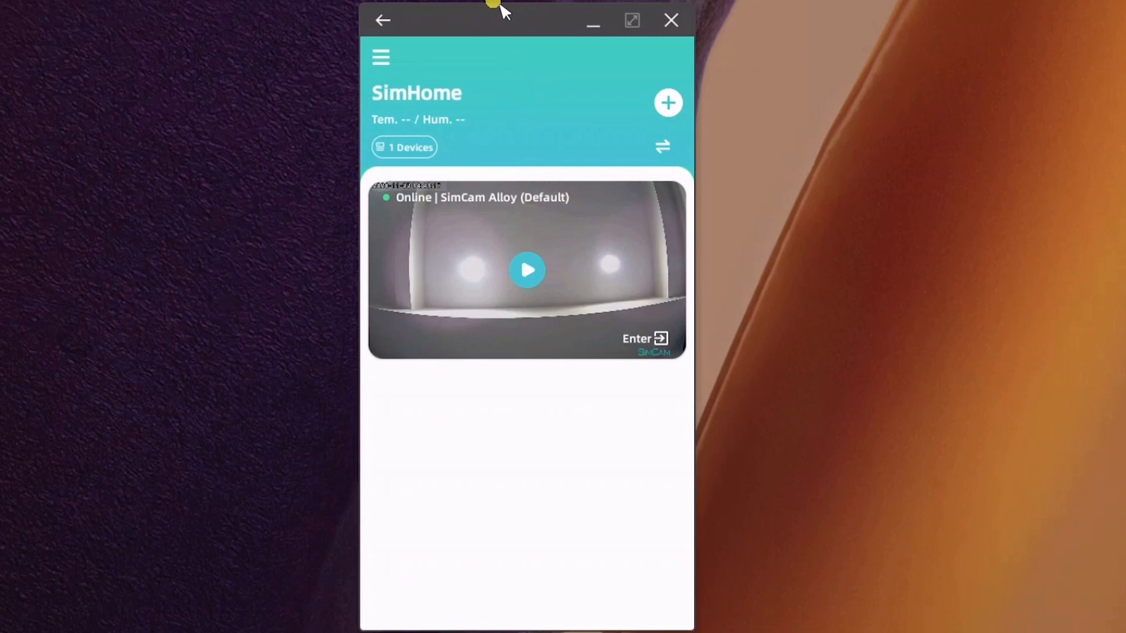
mouse_move(540, 30)
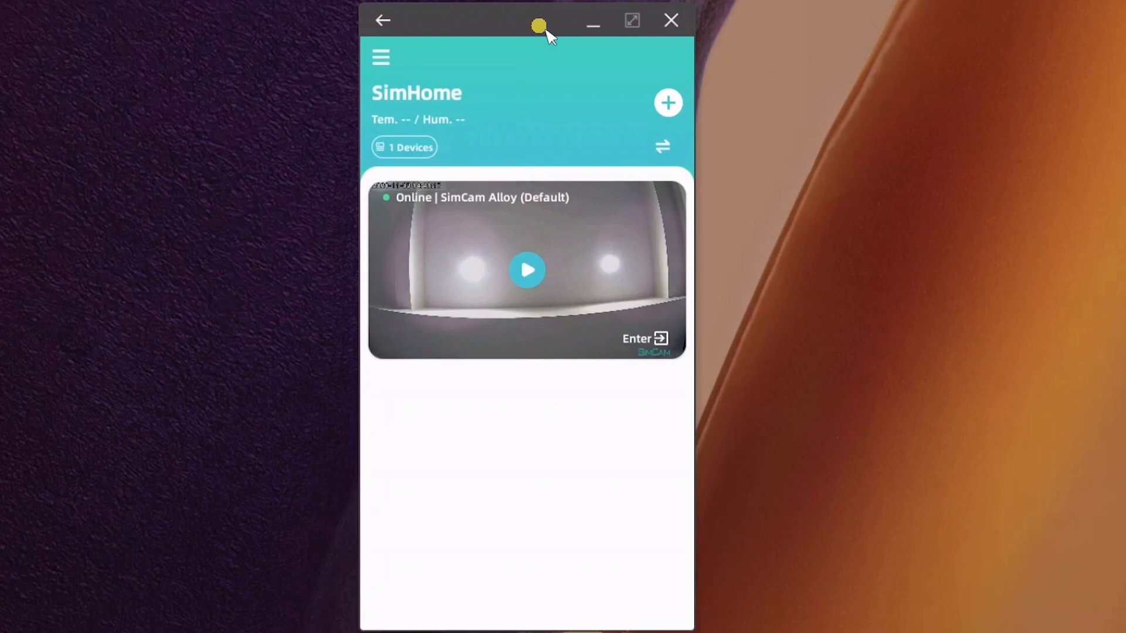
mouse_move(400, 64)
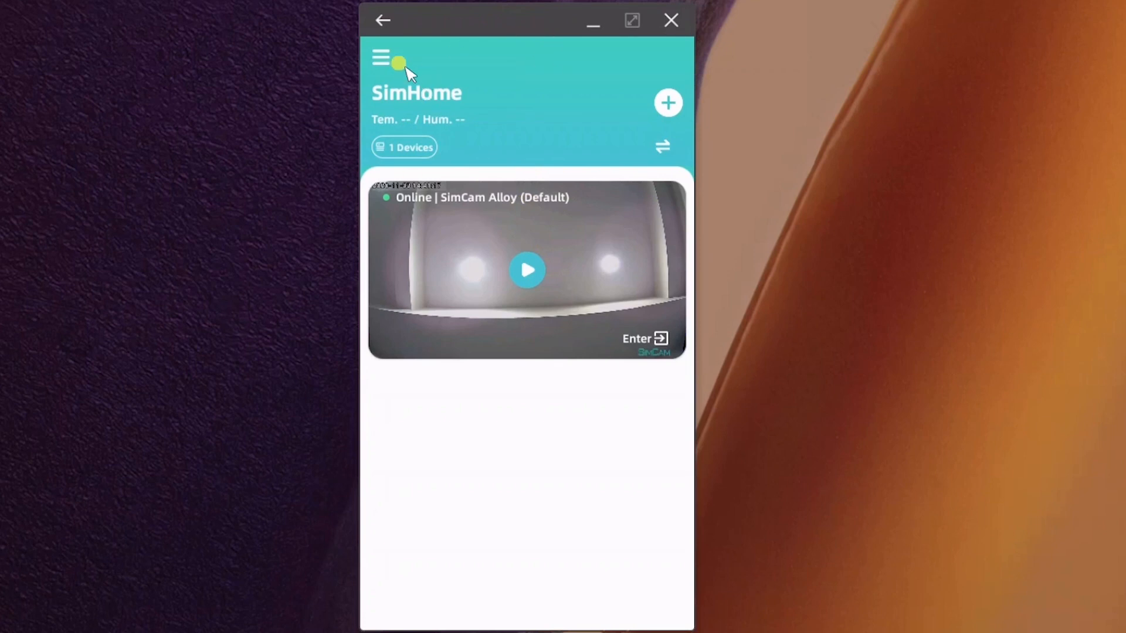
Open Face Management from the side menu, showing the face Andrew marked in use.
left_click(381, 59)
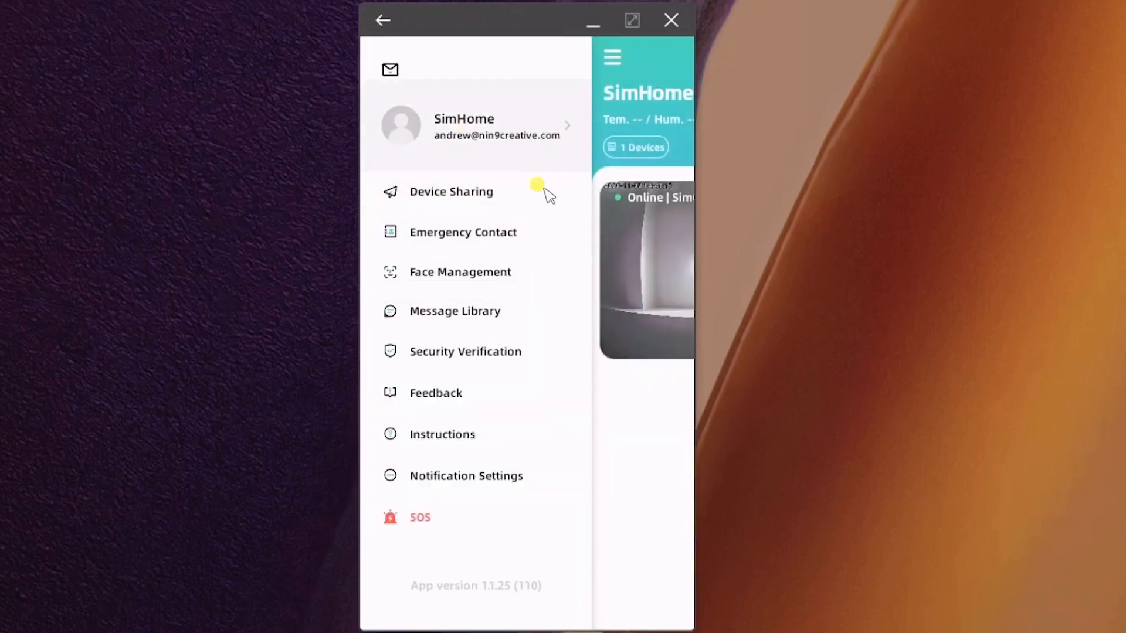
mouse_move(445, 137)
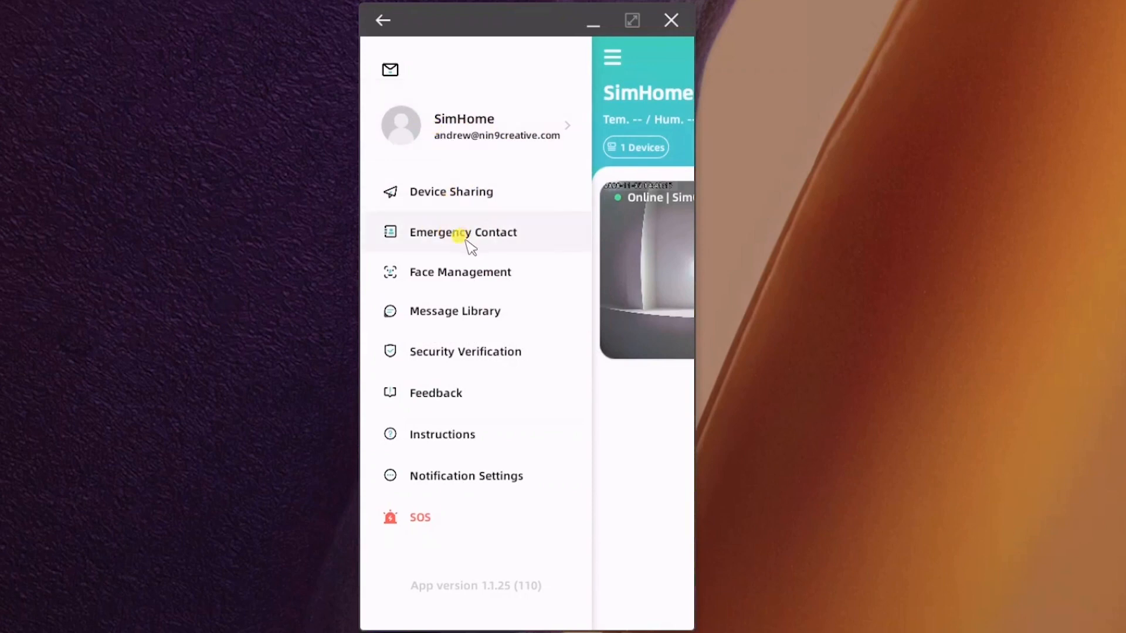
mouse_move(450, 192)
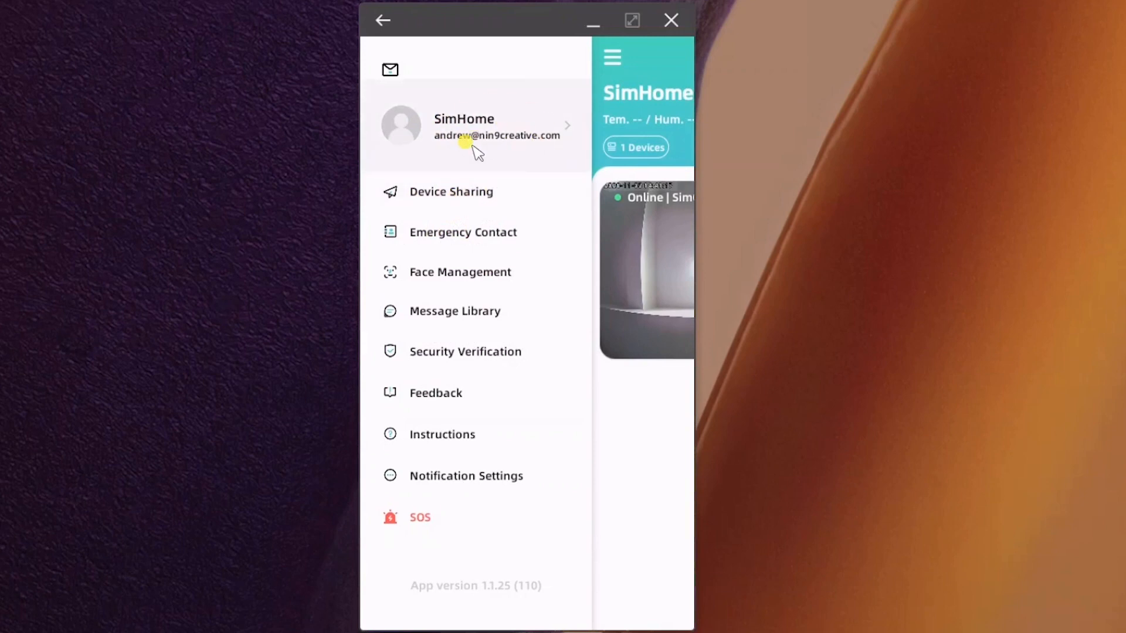
left_click(460, 272)
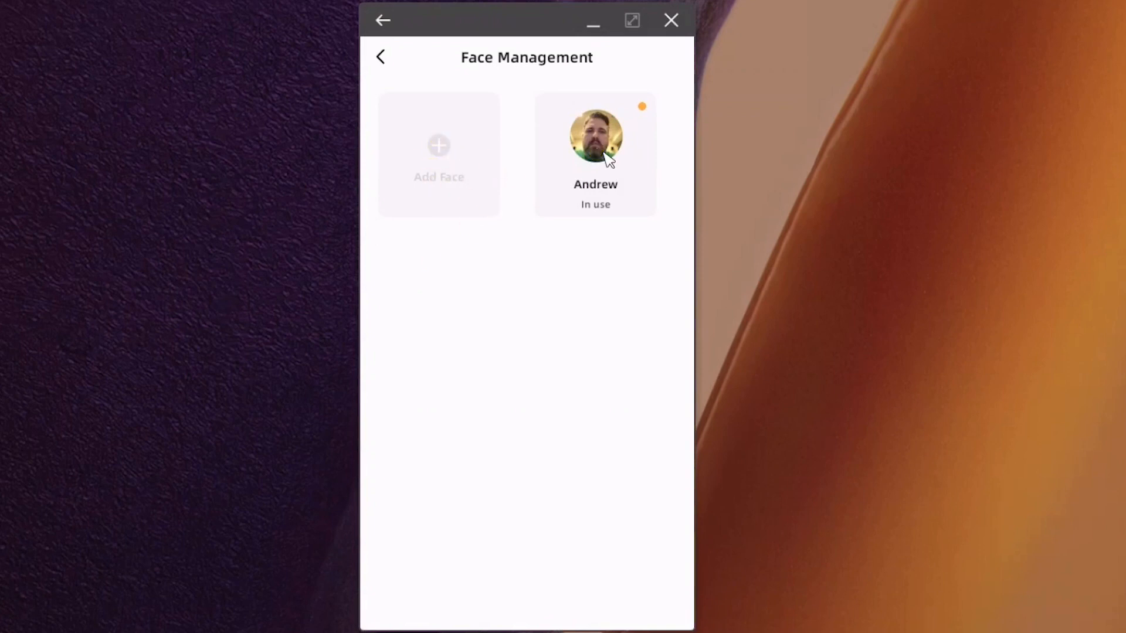
left_click(599, 153)
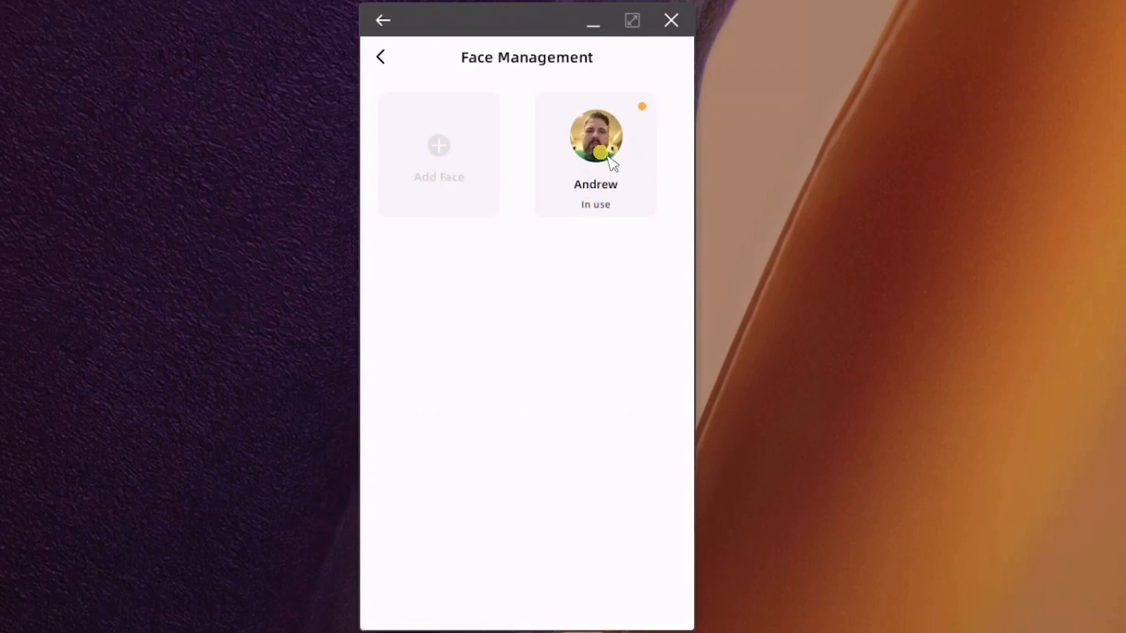
mouse_move(604, 169)
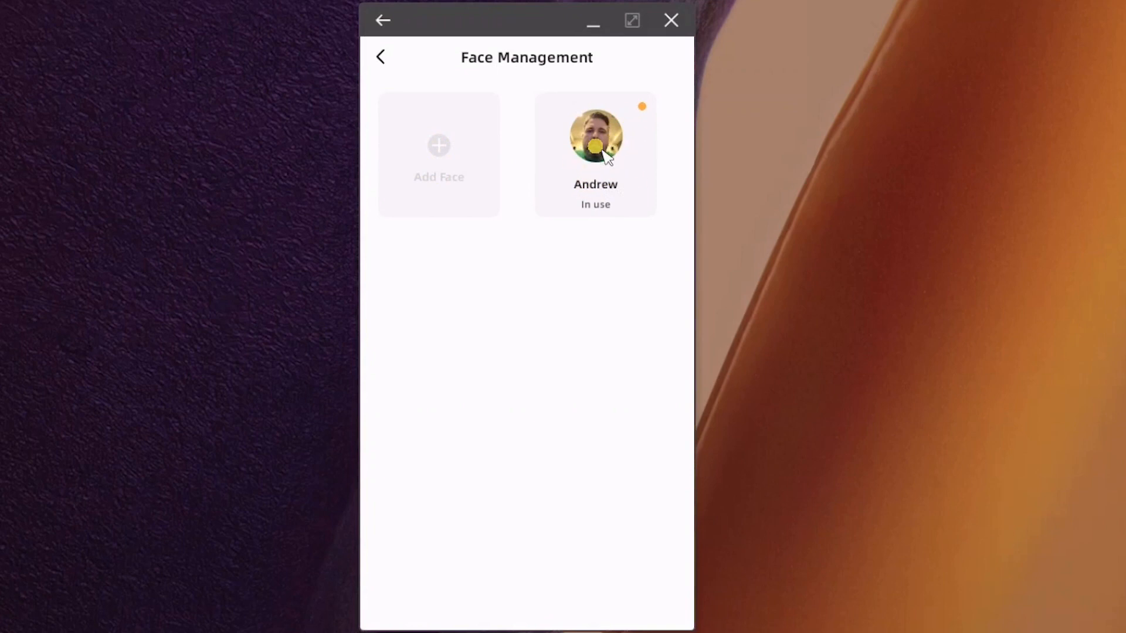
mouse_move(602, 215)
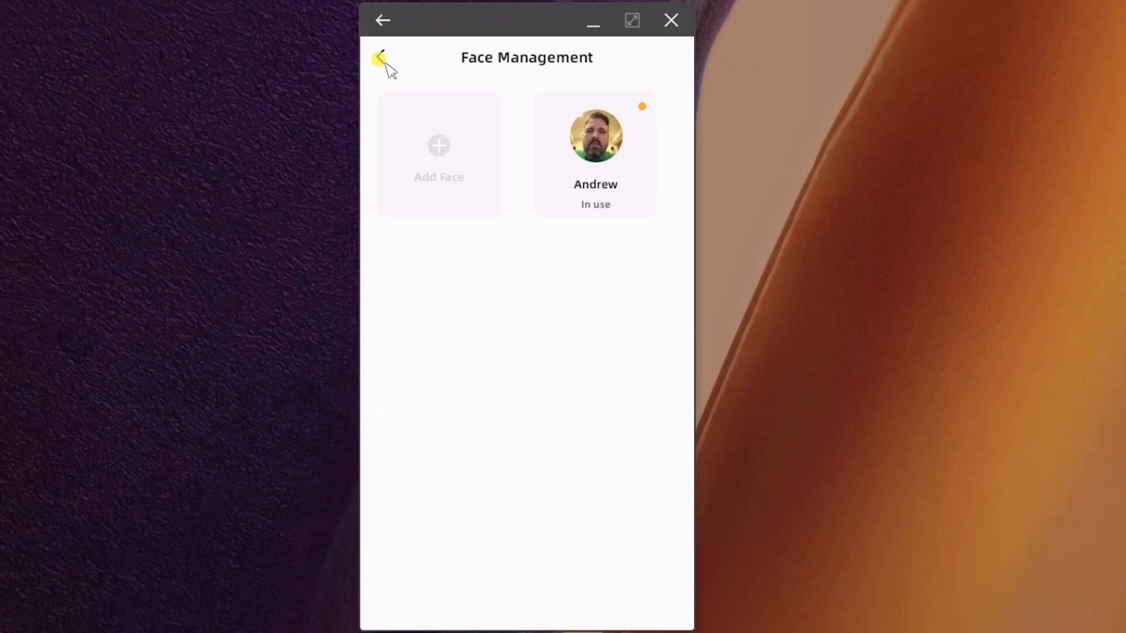
Leave Face Management and return to the side menu's account options.
left_click(383, 20)
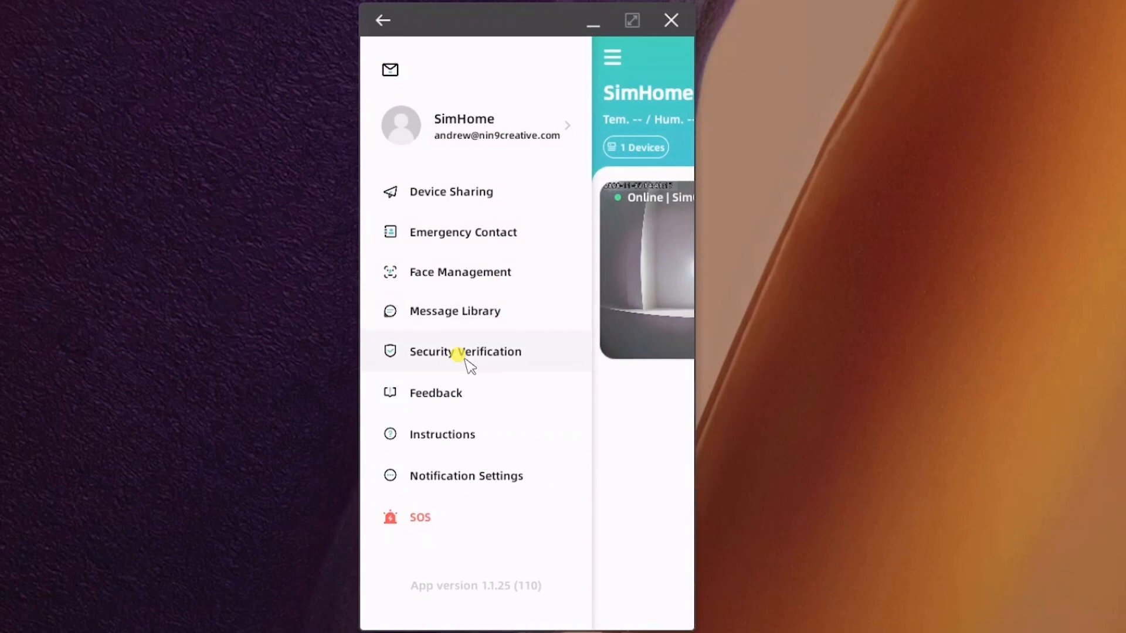
mouse_move(463, 370)
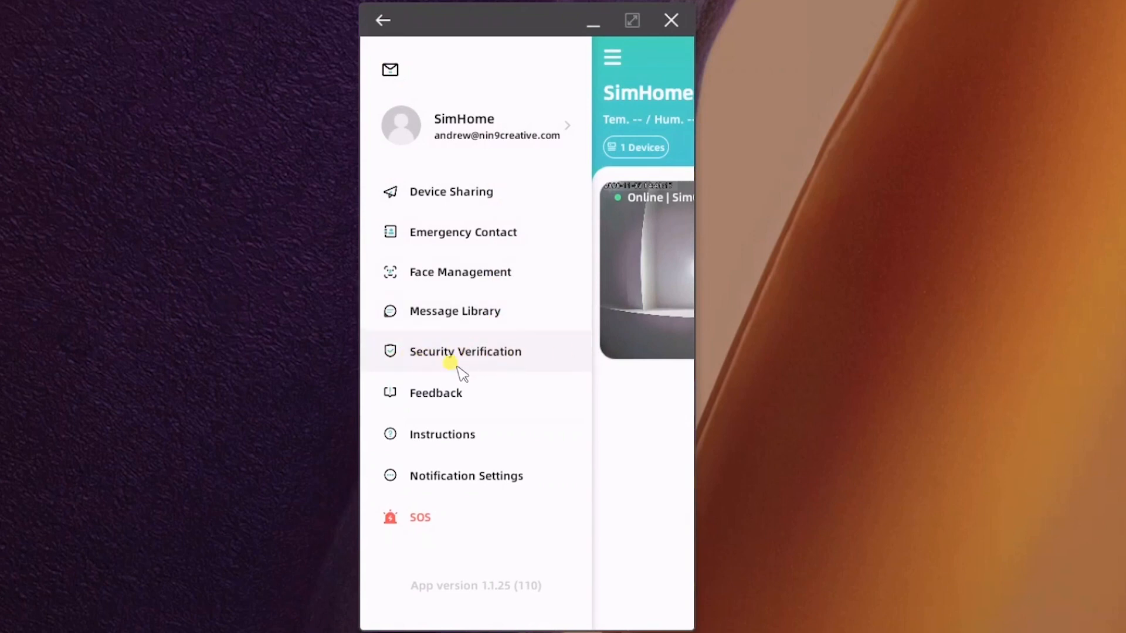
mouse_move(486, 371)
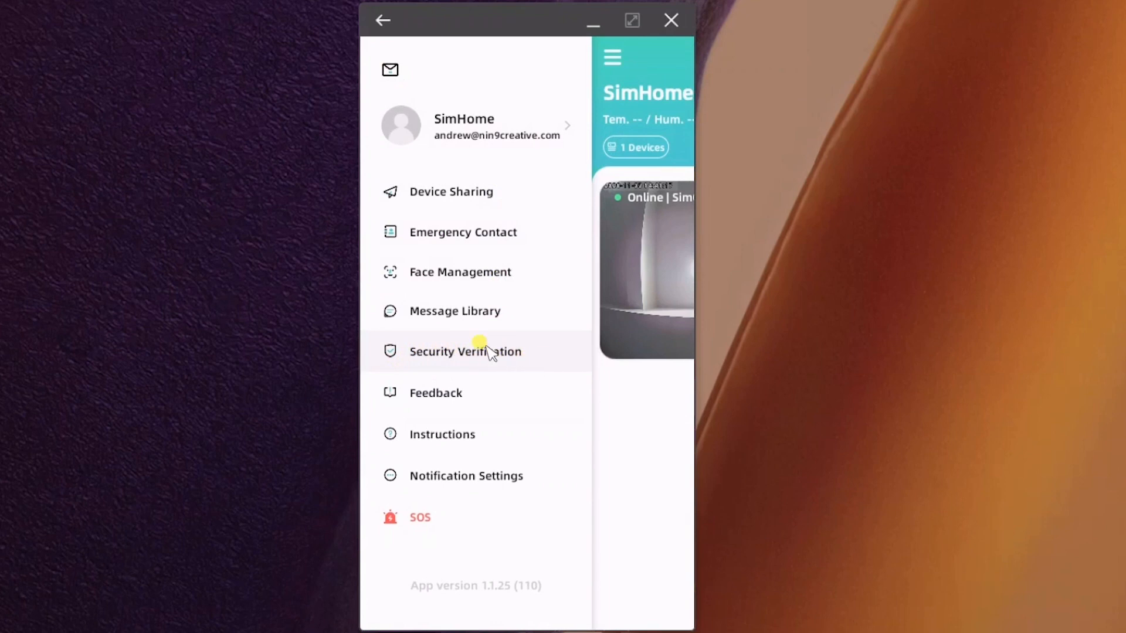
mouse_move(456, 463)
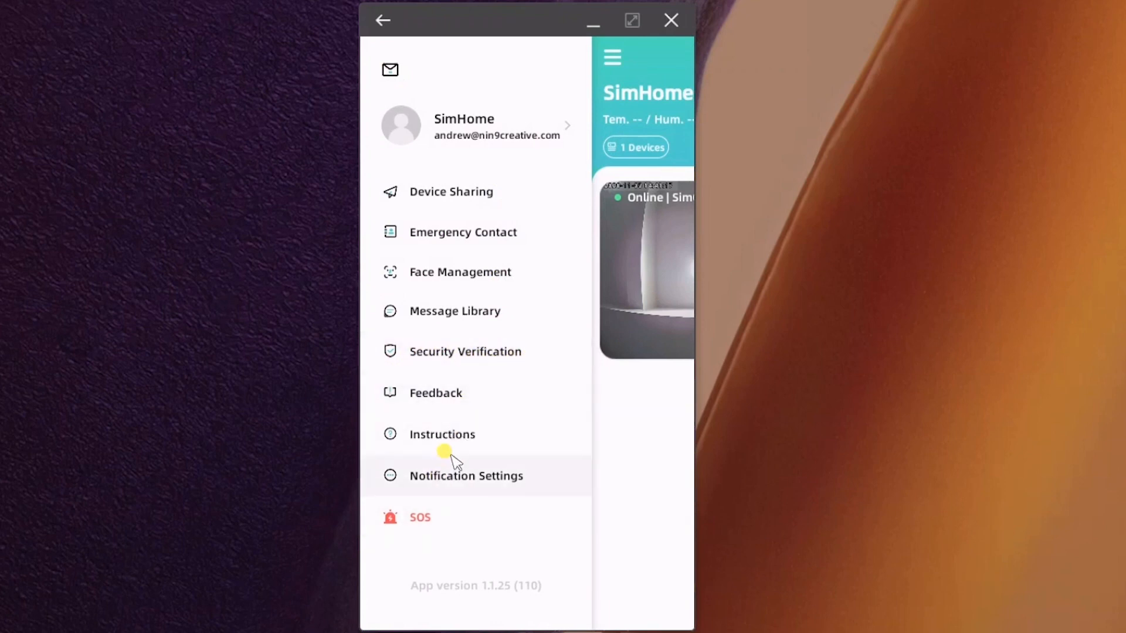
mouse_move(458, 291)
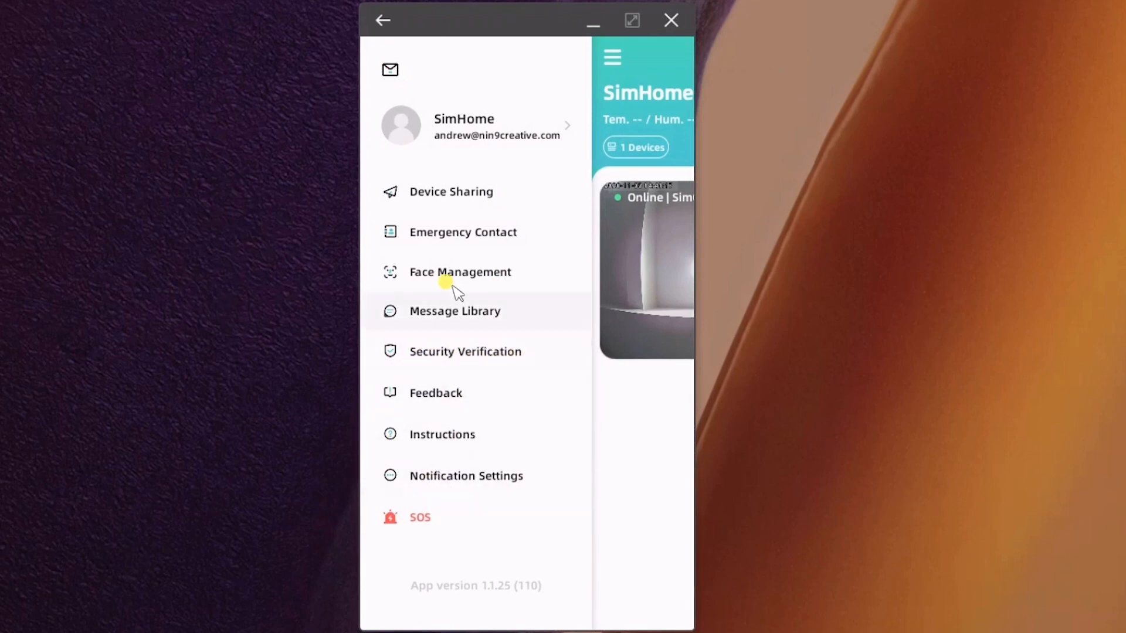
mouse_move(458, 319)
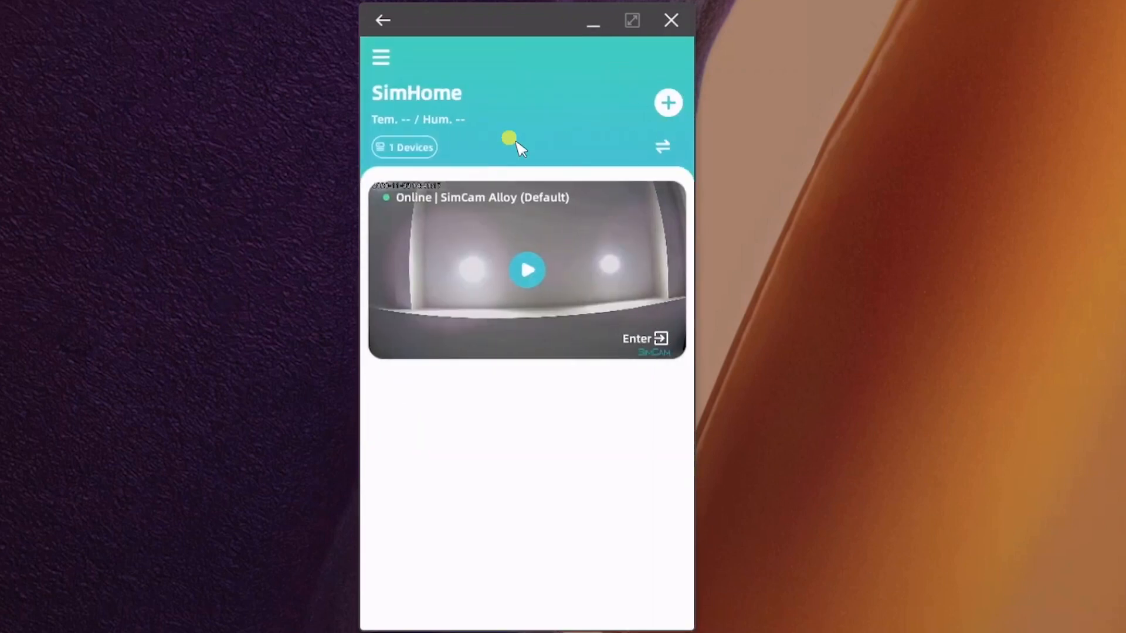
mouse_move(530, 106)
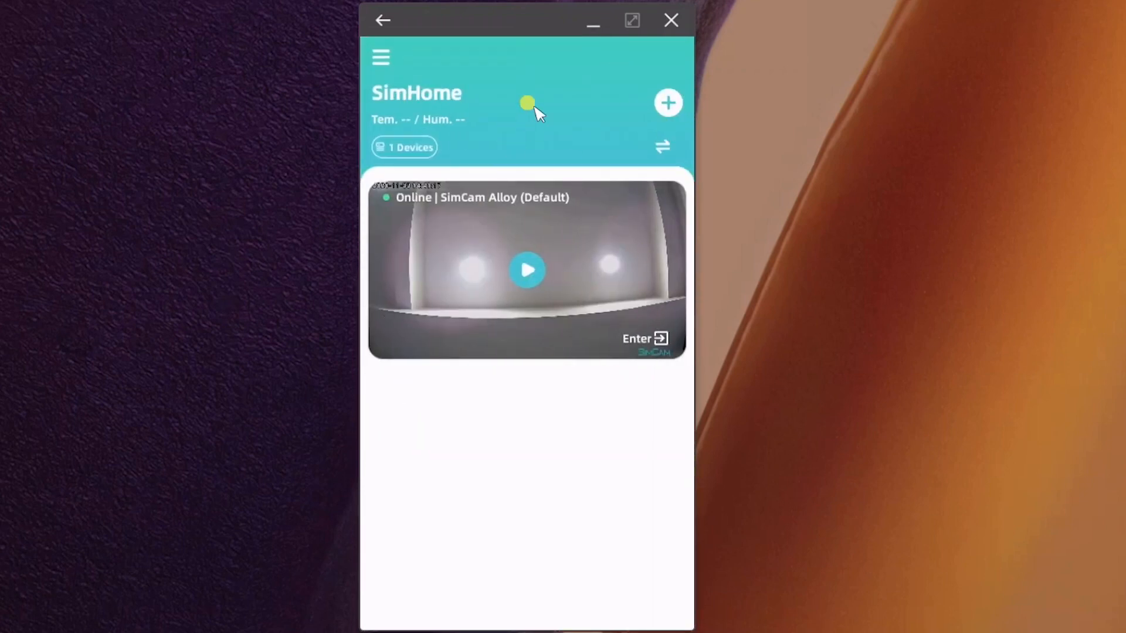
mouse_move(553, 313)
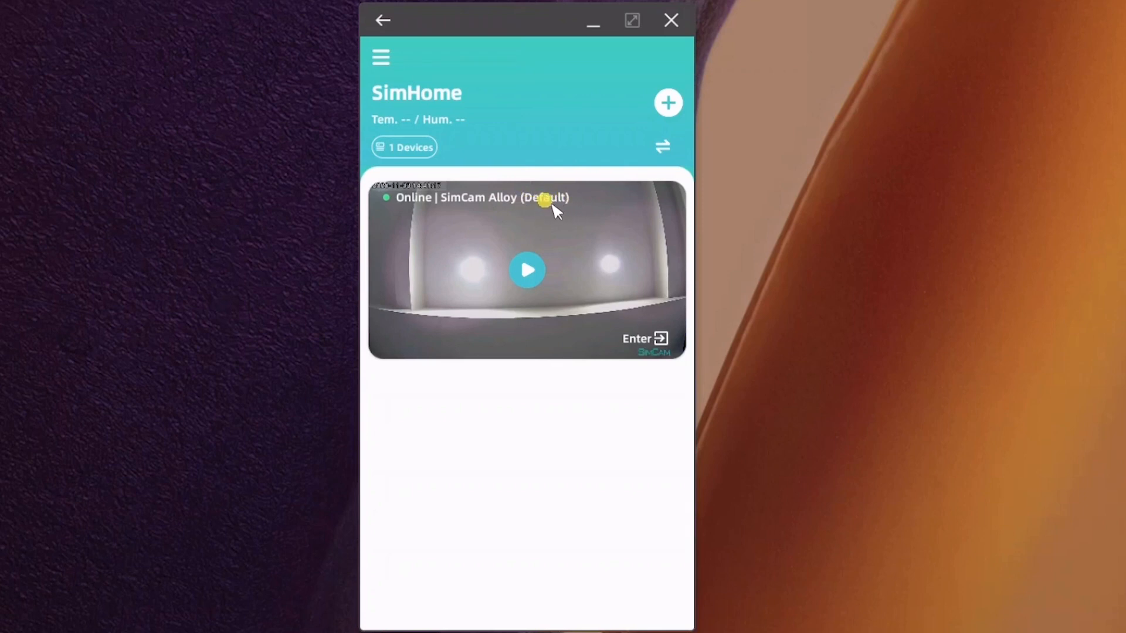
mouse_move(401, 203)
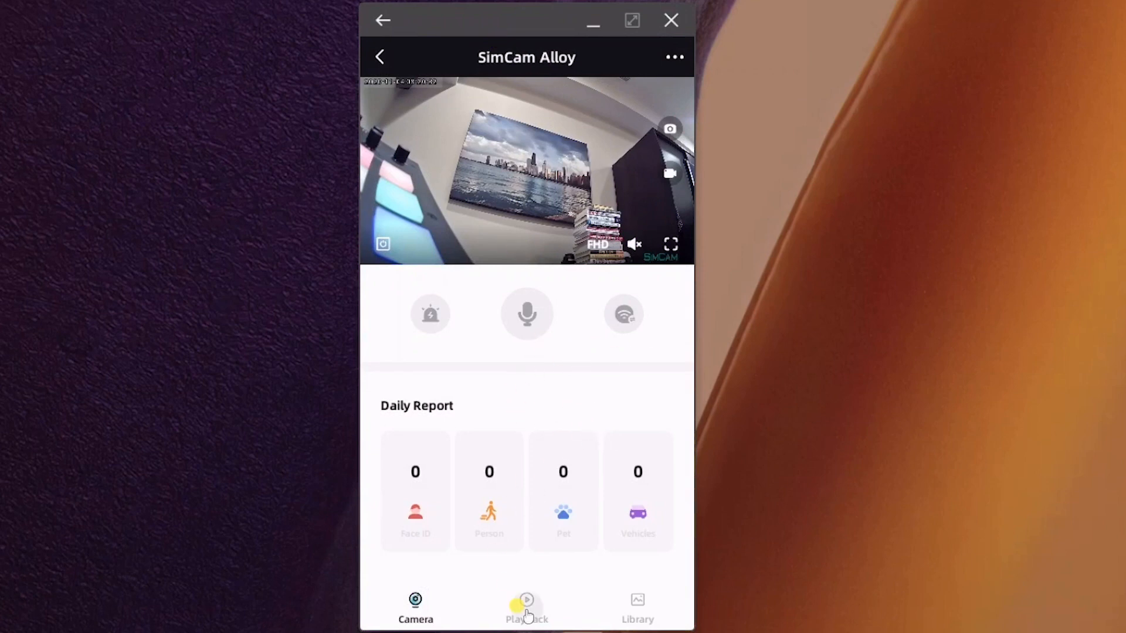
mouse_move(513, 575)
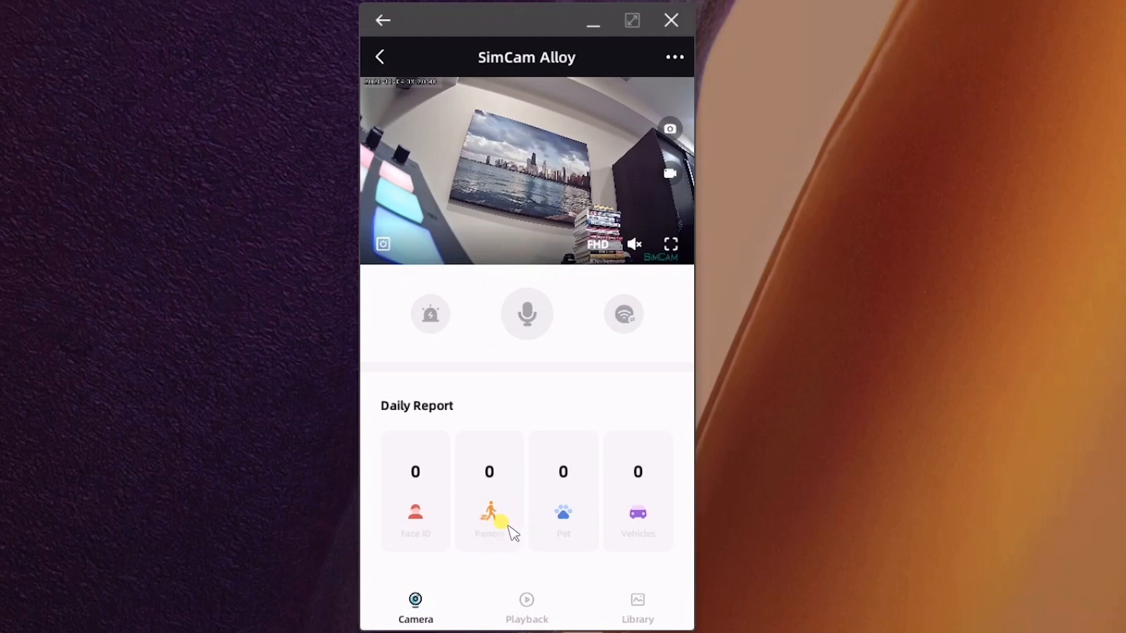
mouse_move(685, 547)
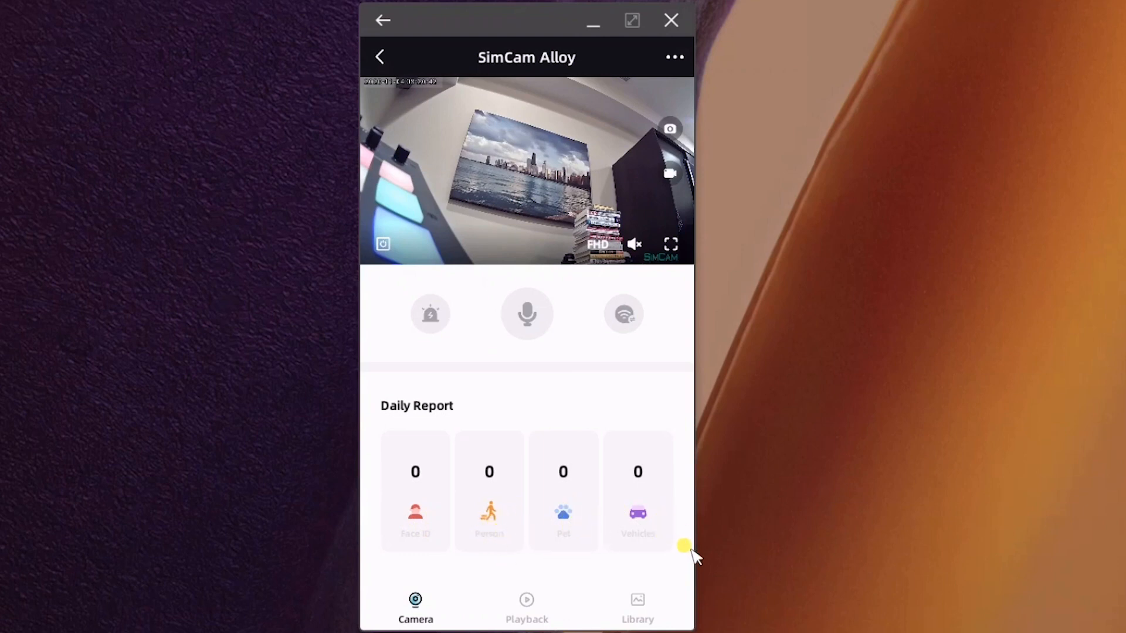
Enter the SimCam Alloy camera card, opening Playback for 2020-11-04.
left_click(526, 607)
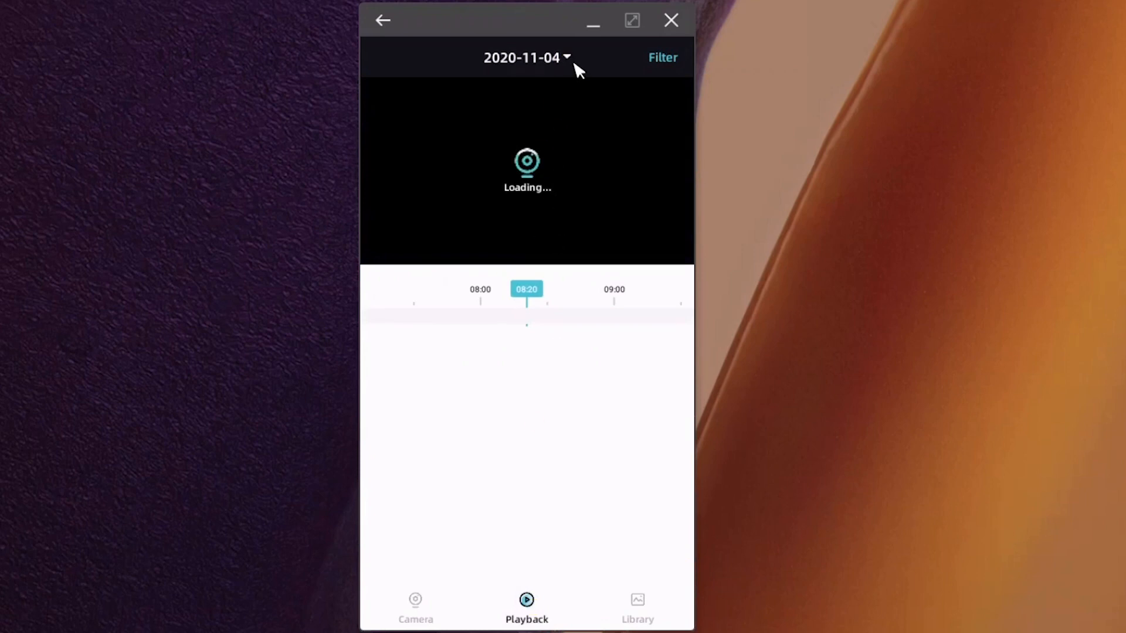
Switch playback to 2020-11-03, play the 12:04:53 Vehicle Exiting and 11:54:04 Person Detection clips, and browse events.
left_click(526, 57)
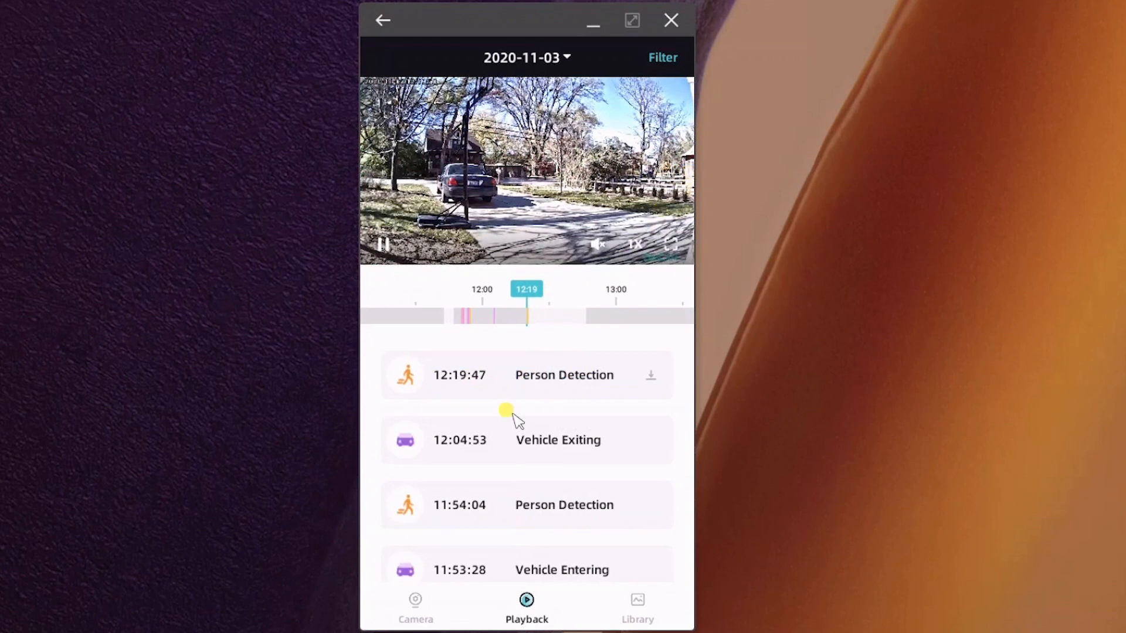
left_click(559, 439)
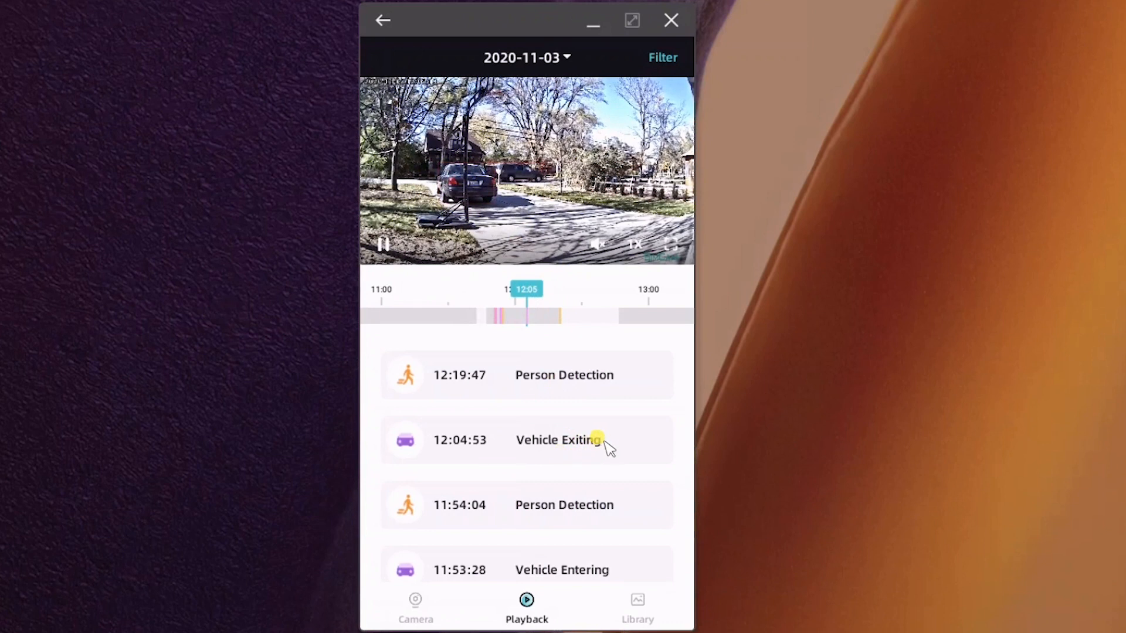
mouse_move(557, 506)
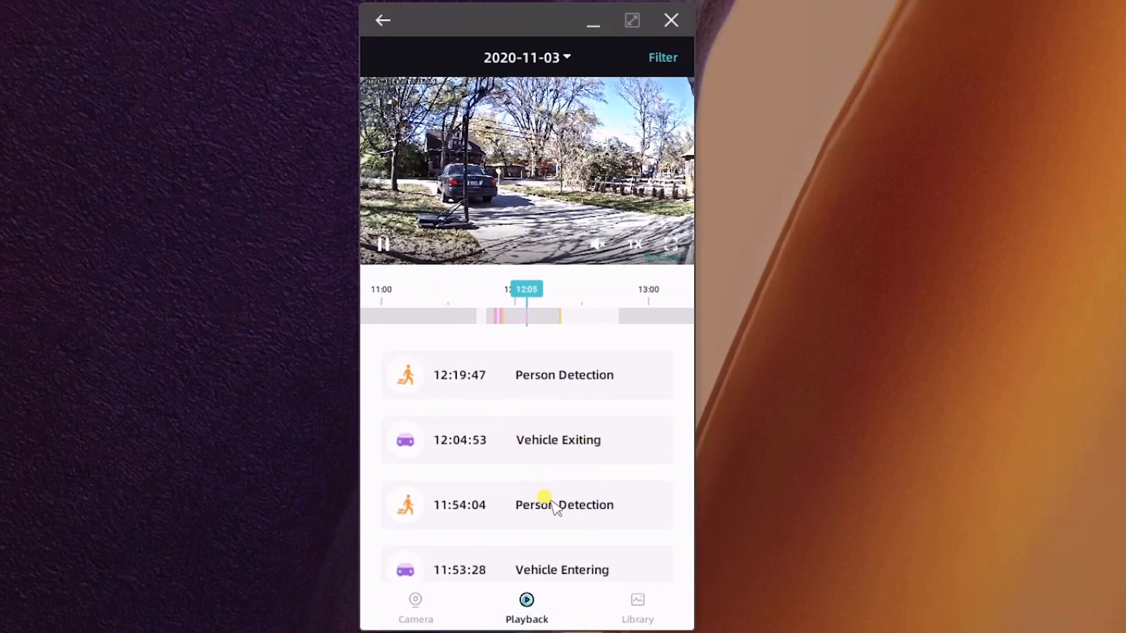
left_click(563, 504)
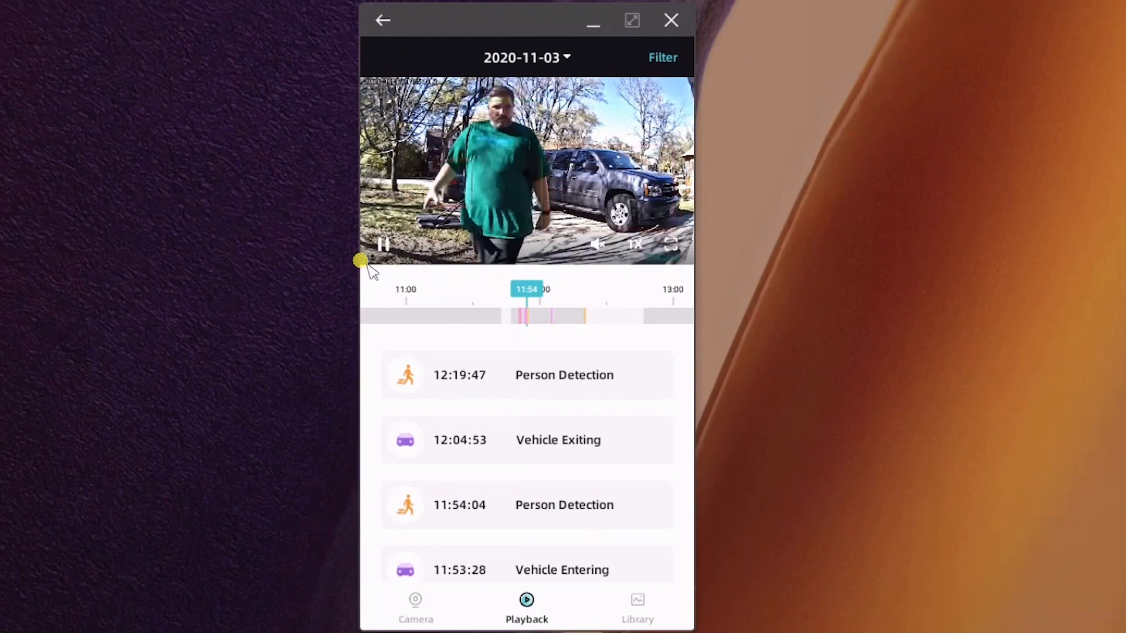
left_click(580, 318)
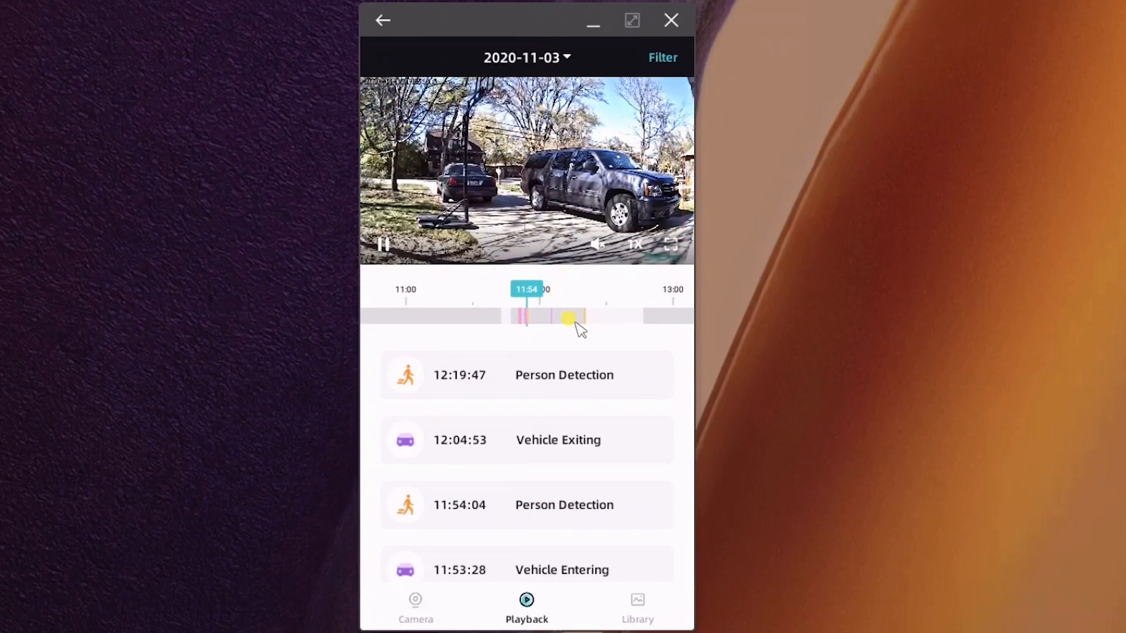
scroll("down", 3)
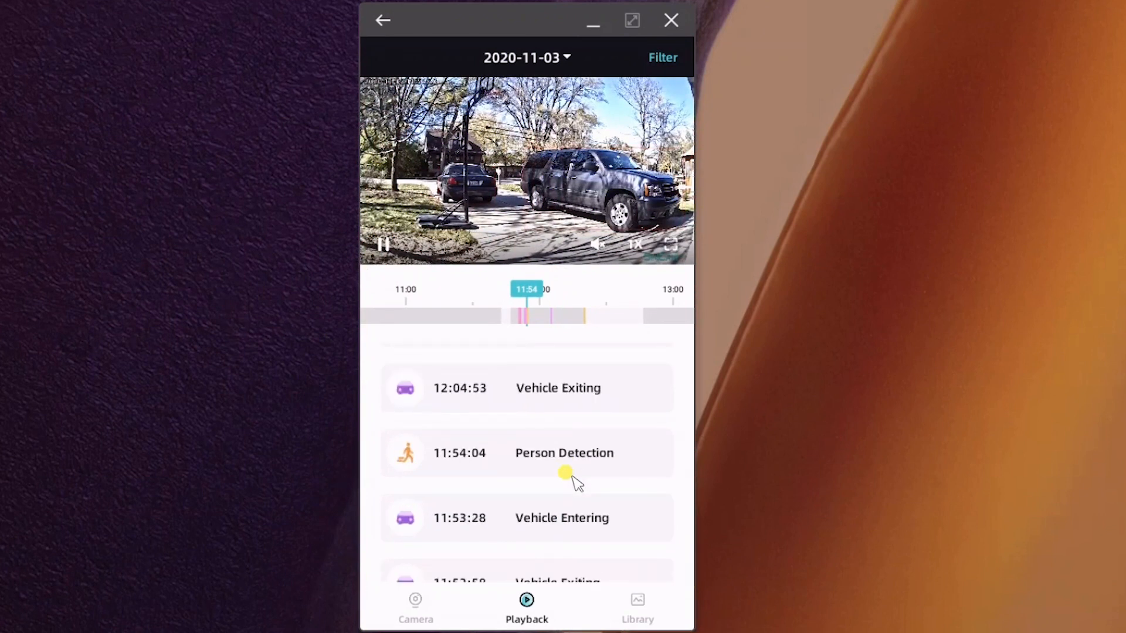
mouse_move(499, 463)
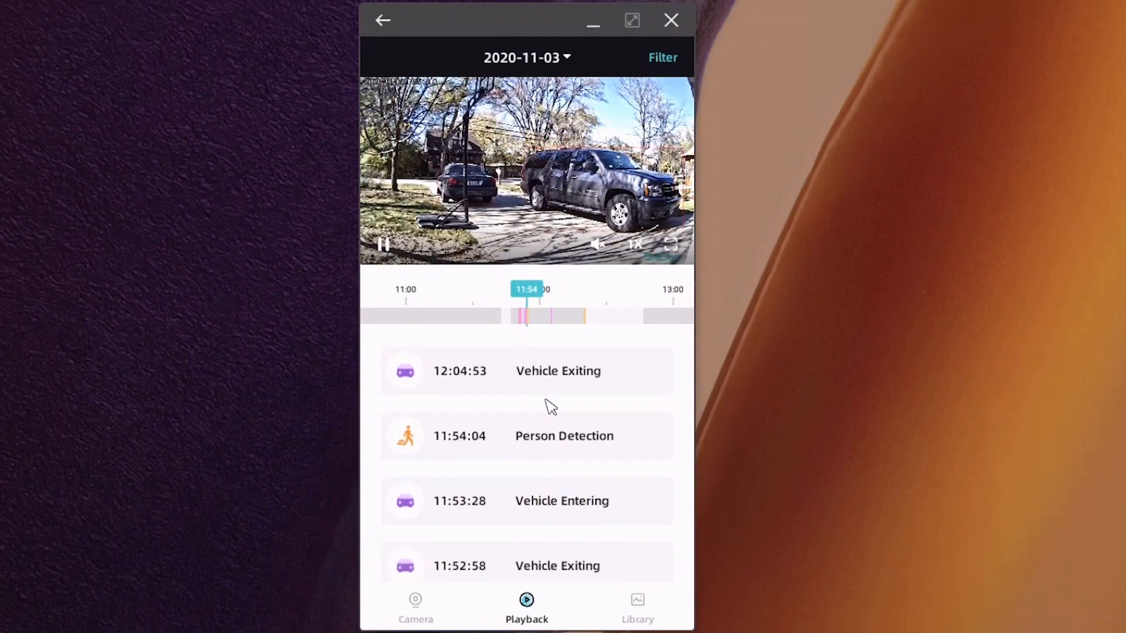
scroll("down", 3)
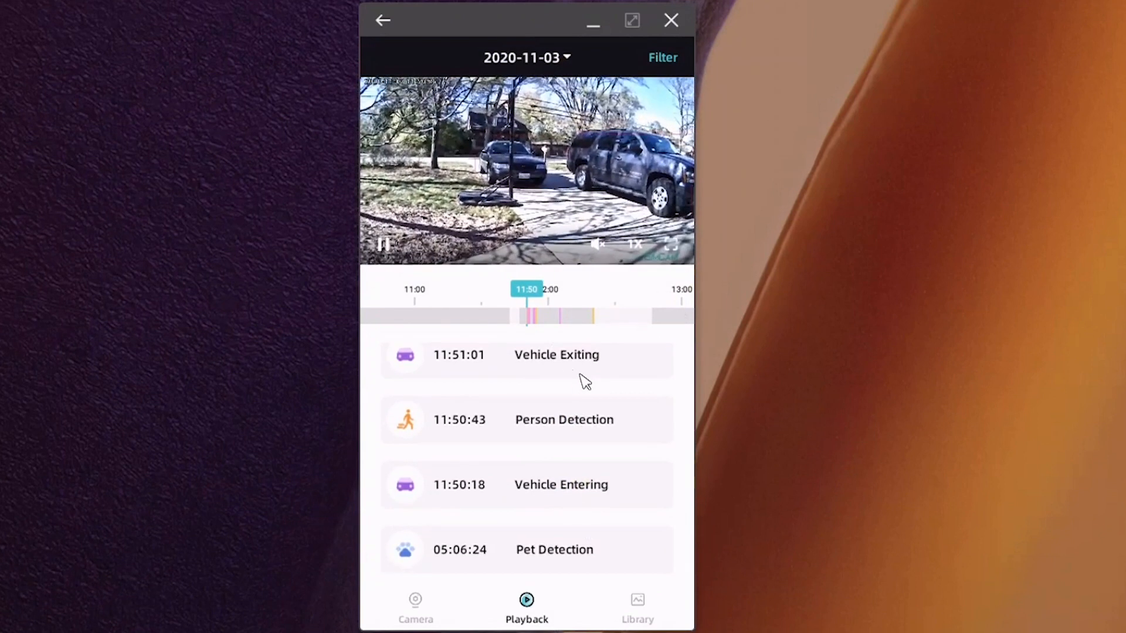
Play the 05:06:24 Pet Detection clip, then move playback to 2020-11-02's 17:01:09 pet clip.
left_click(554, 550)
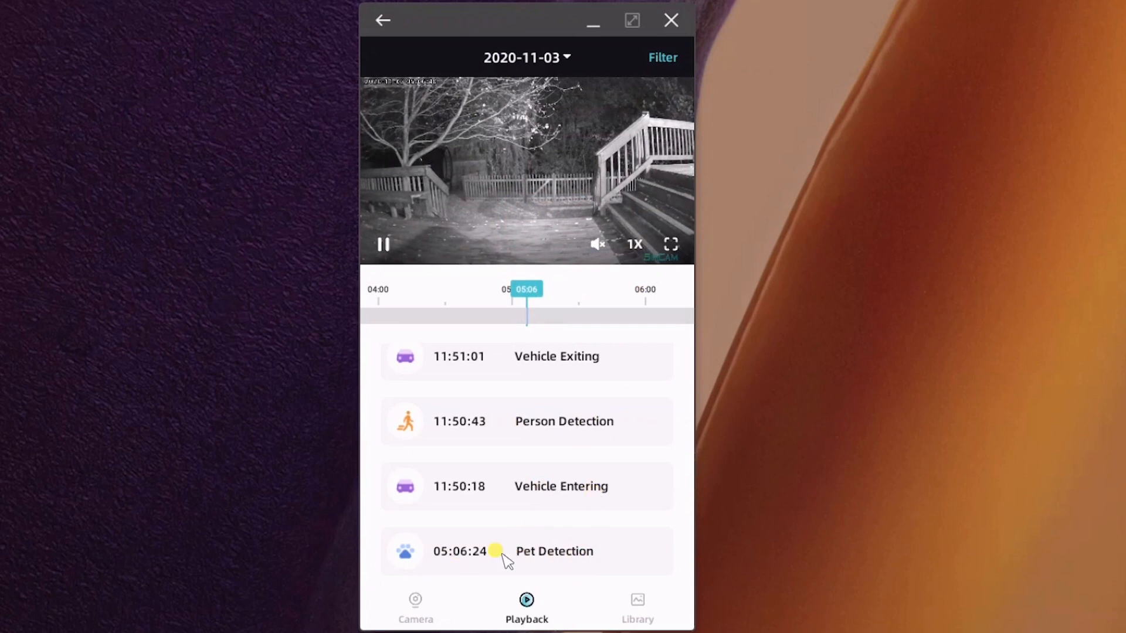
left_click(567, 58)
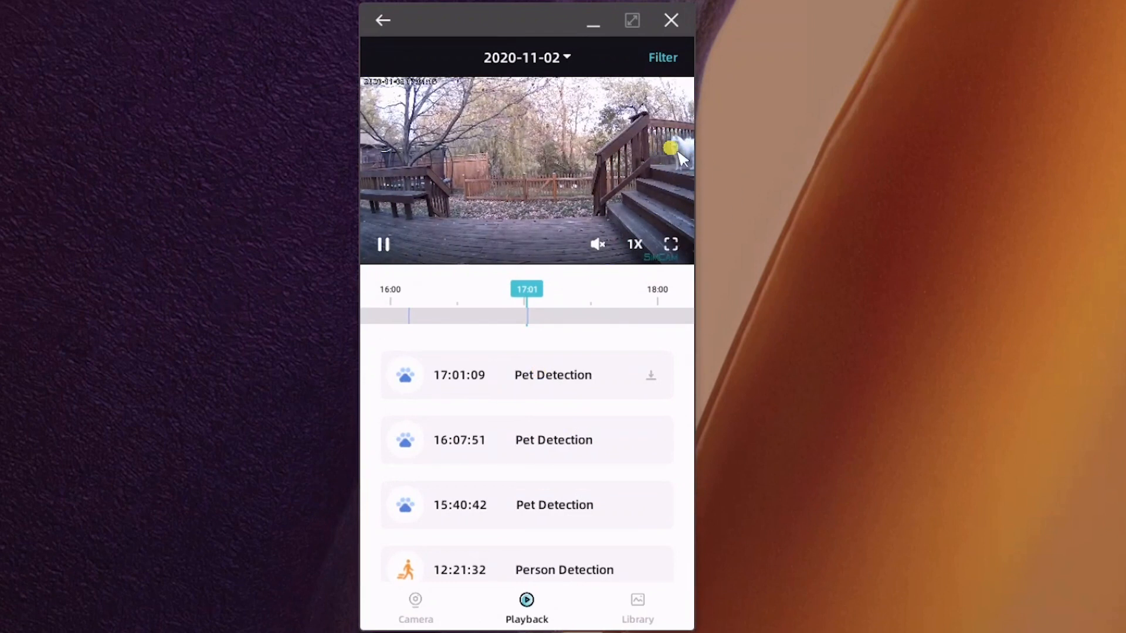
Play the 16:07:51 Pet Detection and 08:26:22 Person Detection clips from 2020-11-02.
left_click(460, 441)
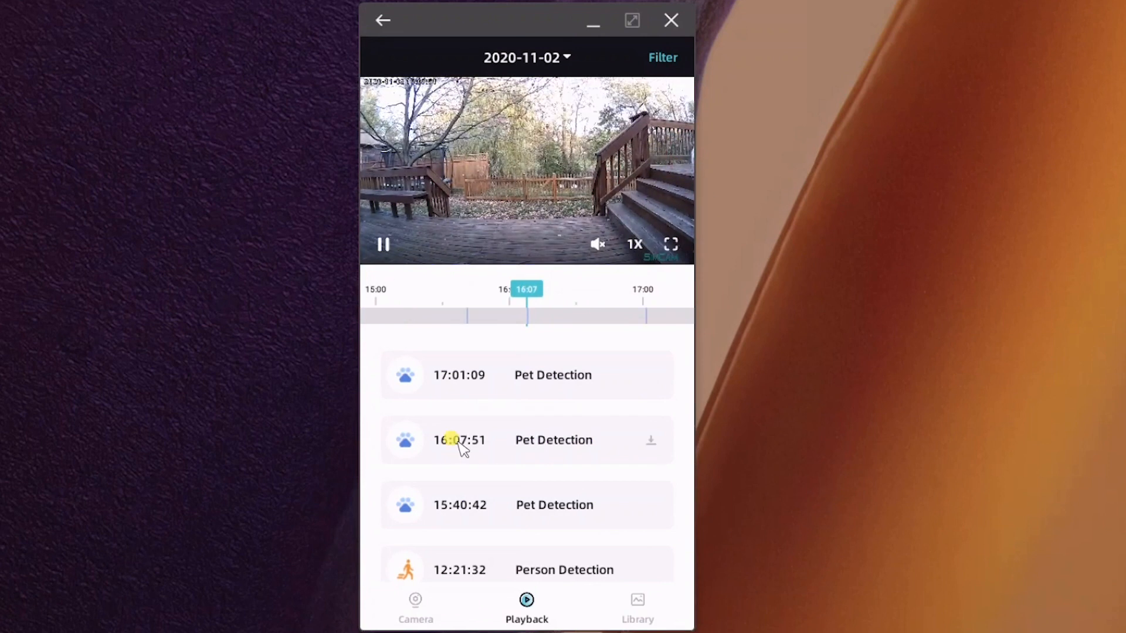
mouse_move(617, 377)
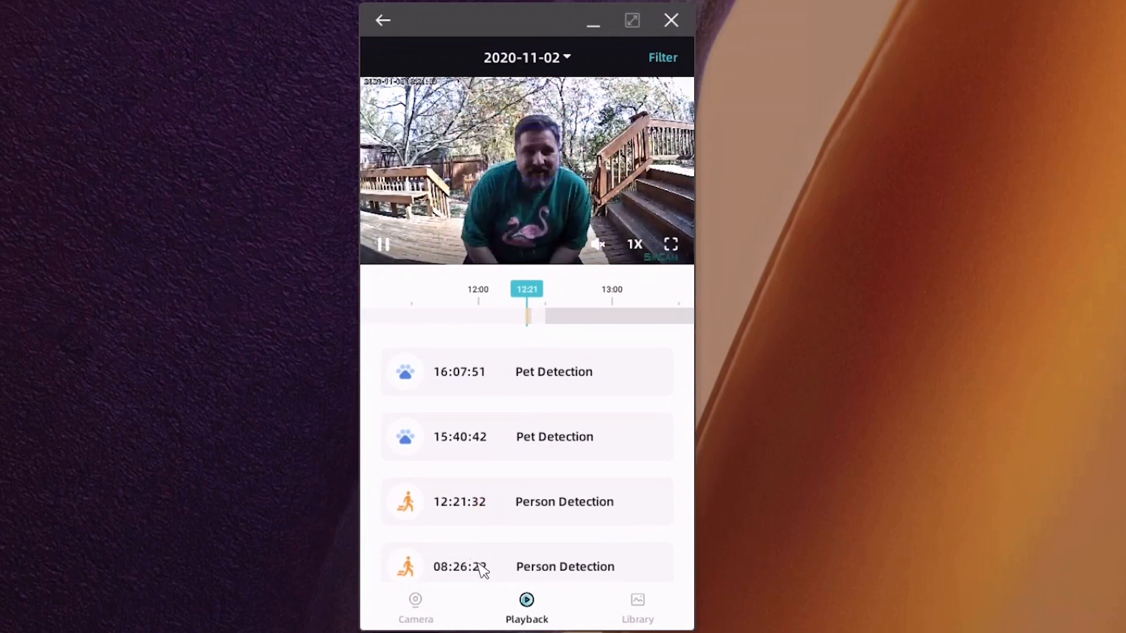
left_click(459, 566)
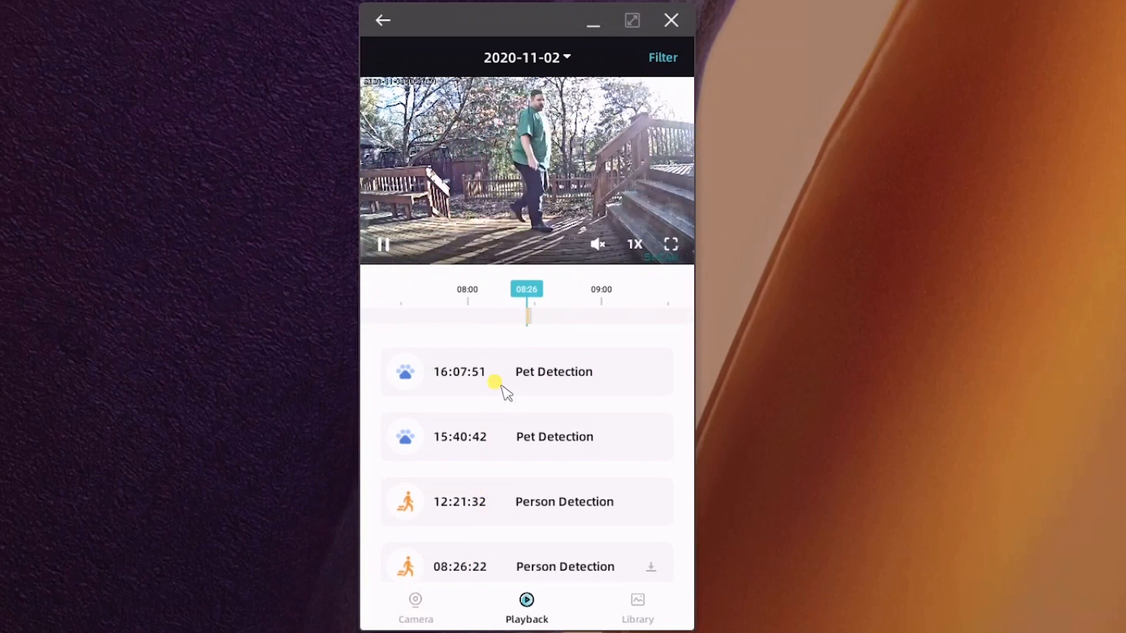
left_click(527, 57)
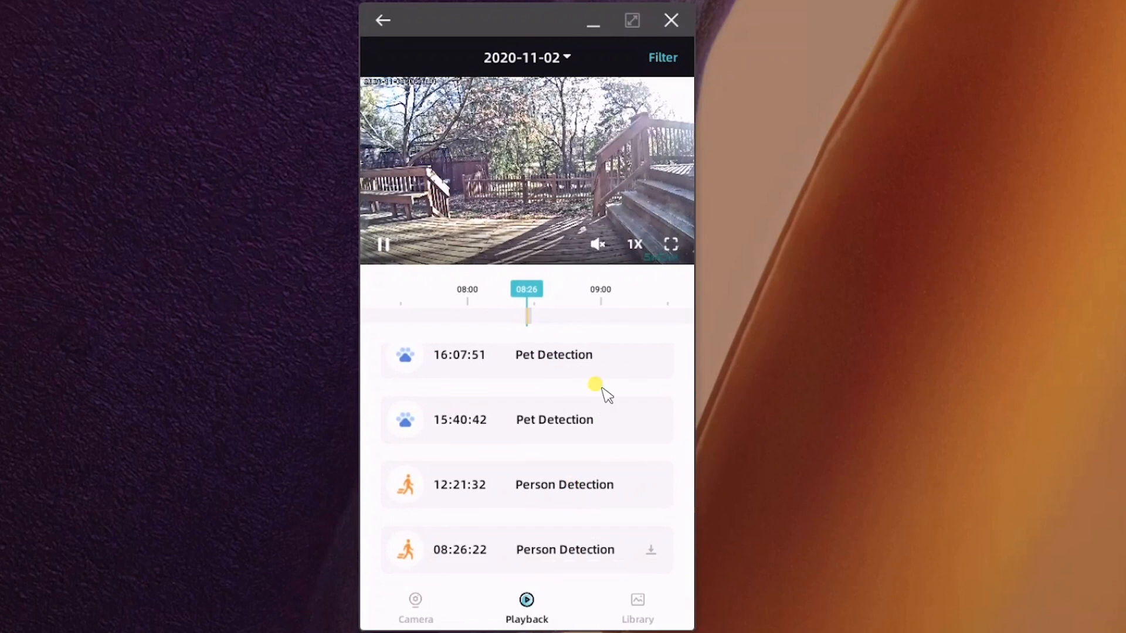
mouse_move(578, 463)
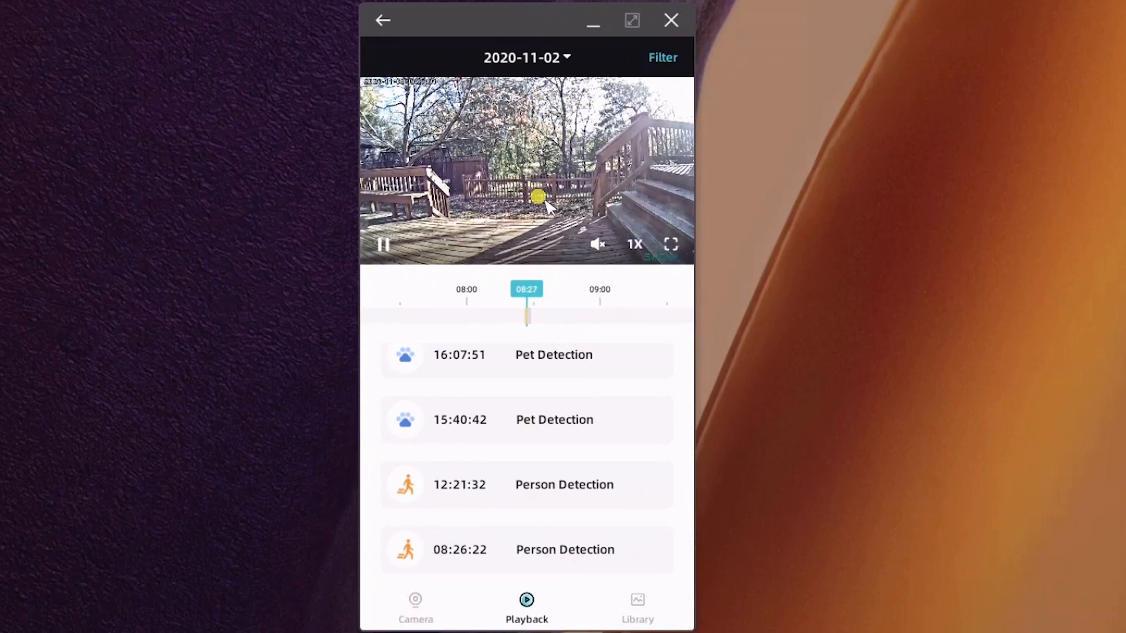
mouse_move(488, 458)
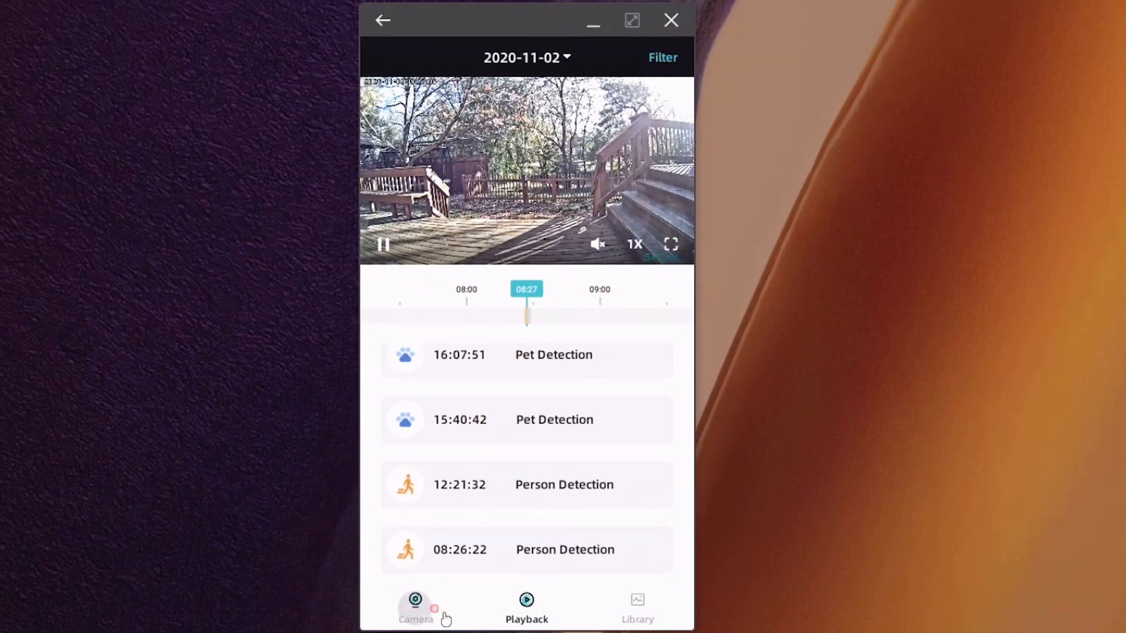
Open the camera's settings and check AI Zone Setting with person, pet and vehicle detection on.
left_click(415, 607)
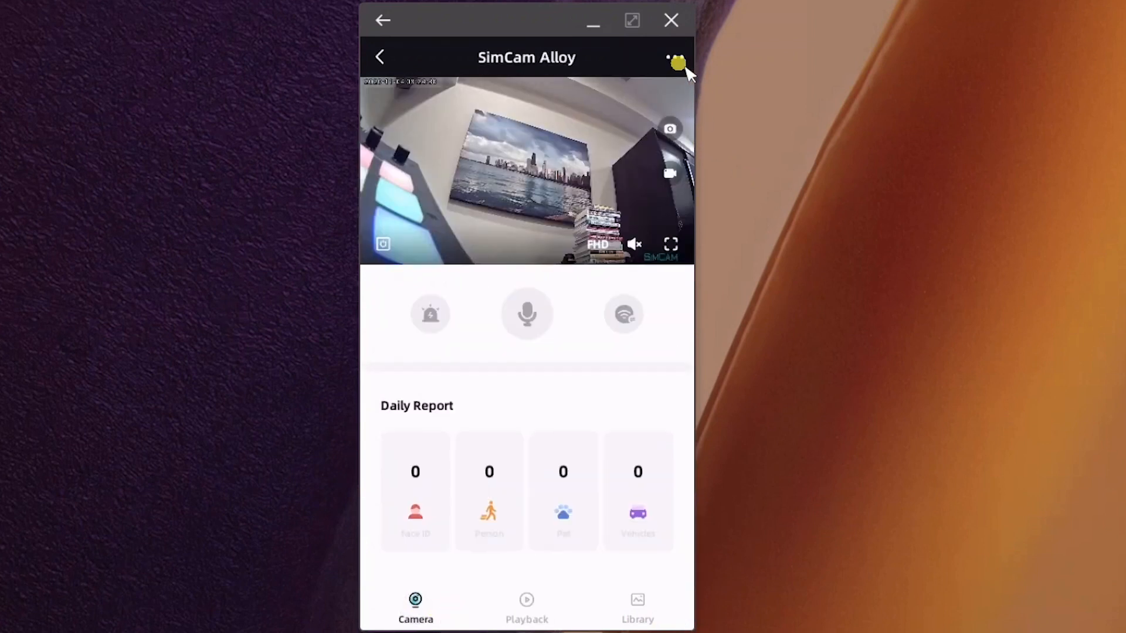
mouse_move(581, 352)
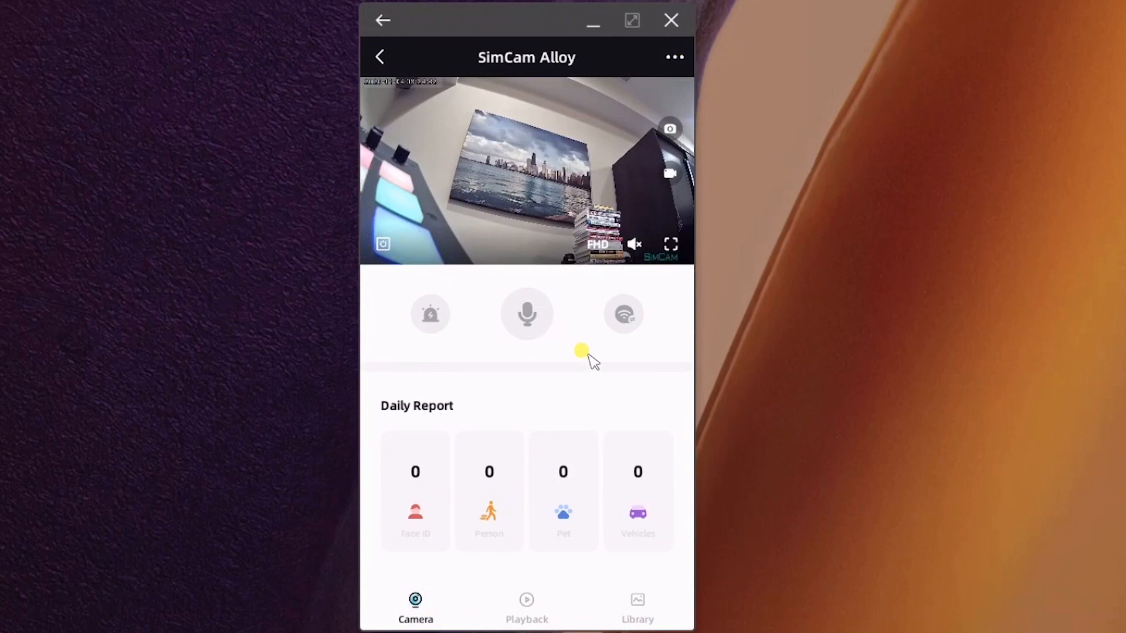
mouse_move(675, 458)
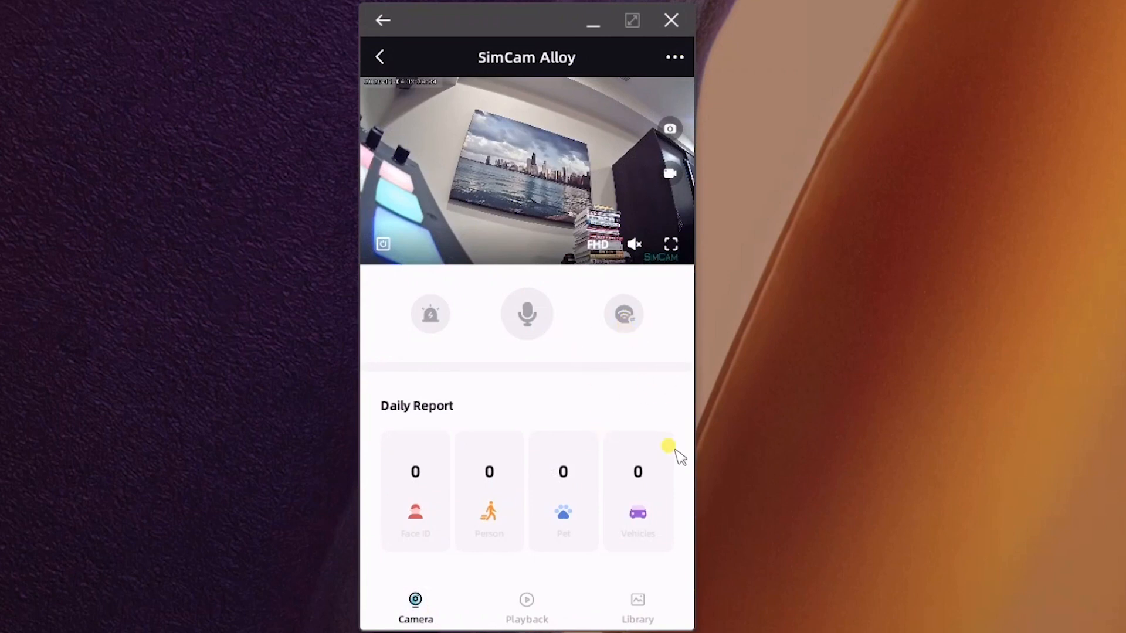
mouse_move(671, 74)
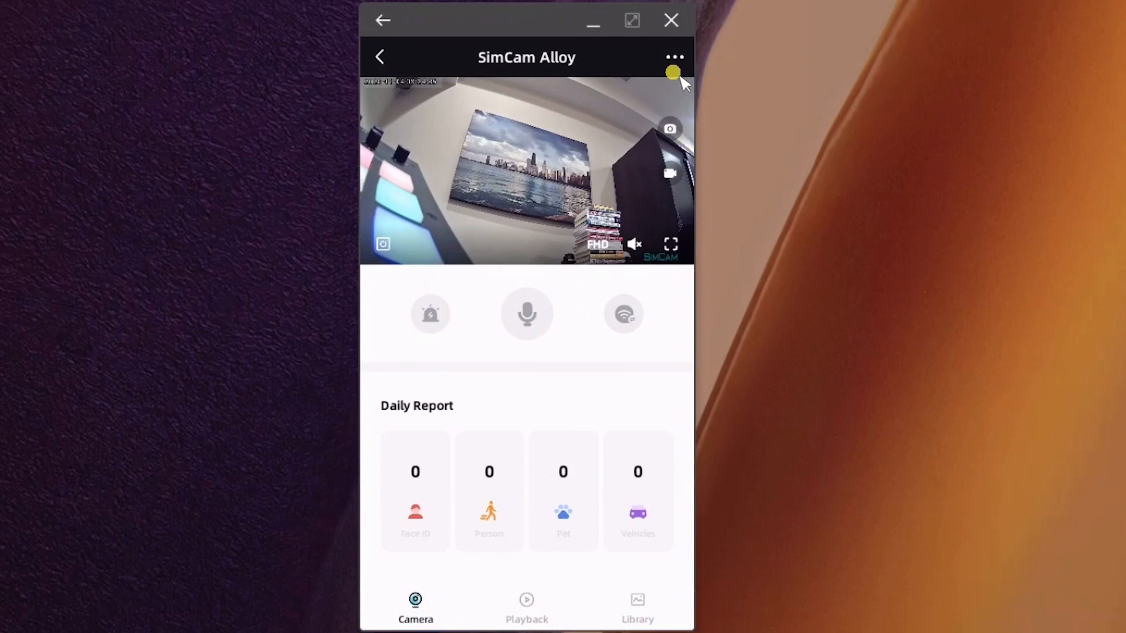
left_click(674, 57)
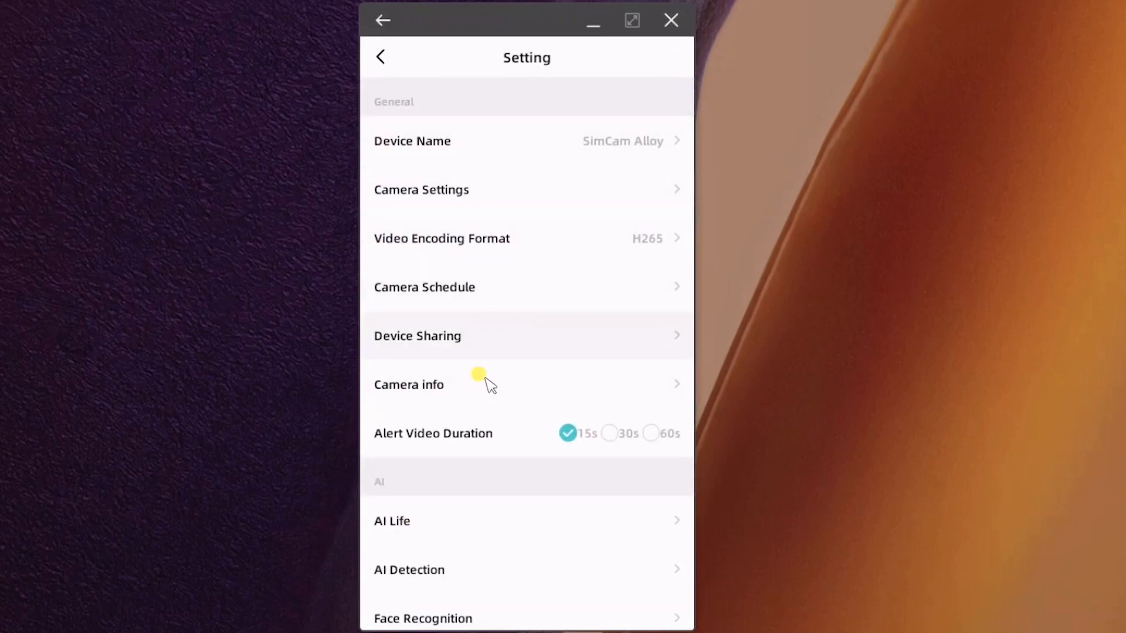
scroll("down", 3)
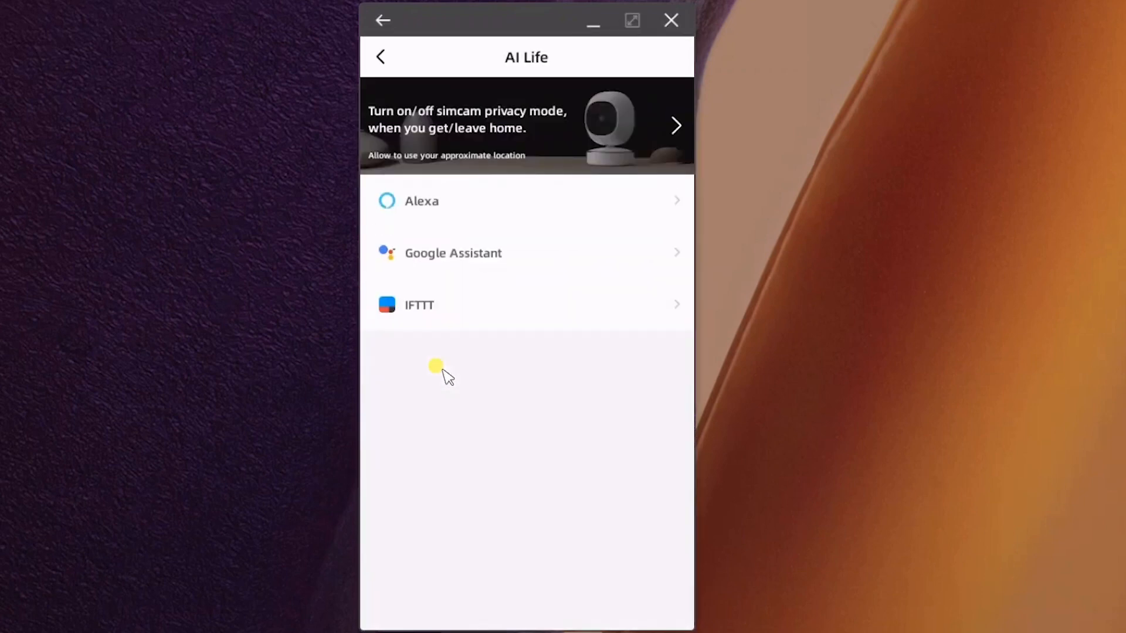
left_click(381, 57)
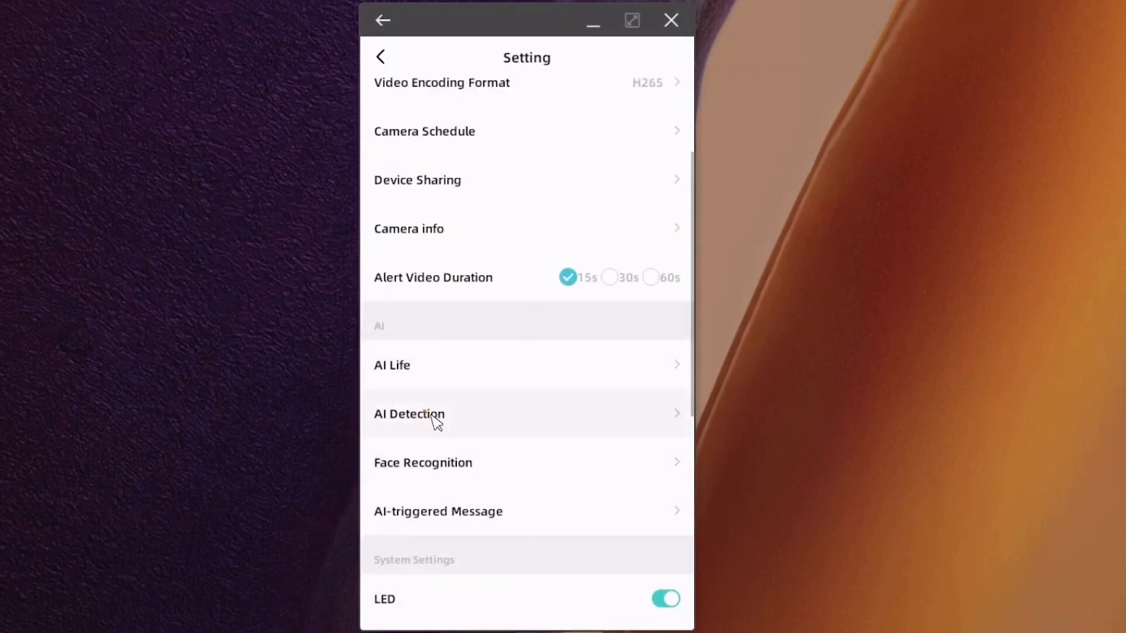
left_click(410, 413)
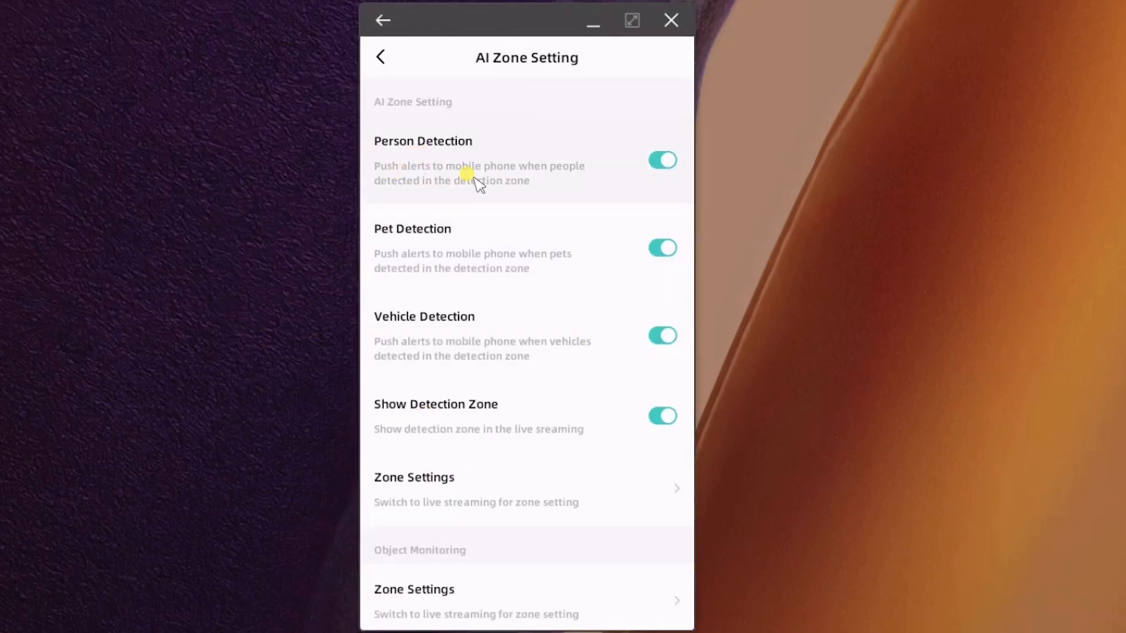
mouse_move(434, 481)
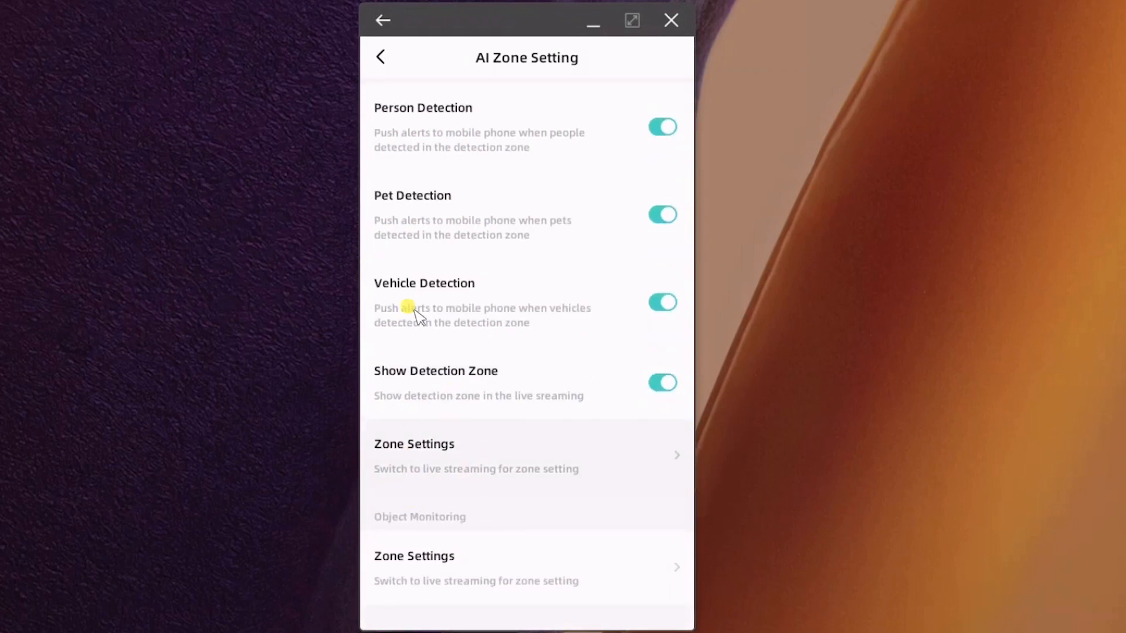
left_click(381, 58)
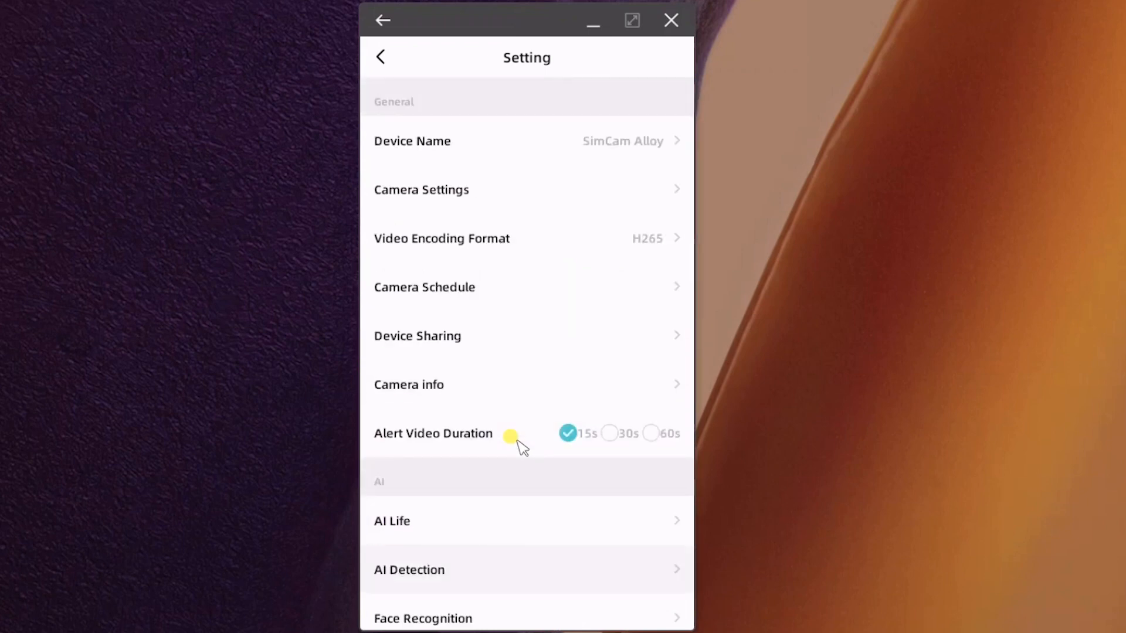
scroll("down", 3)
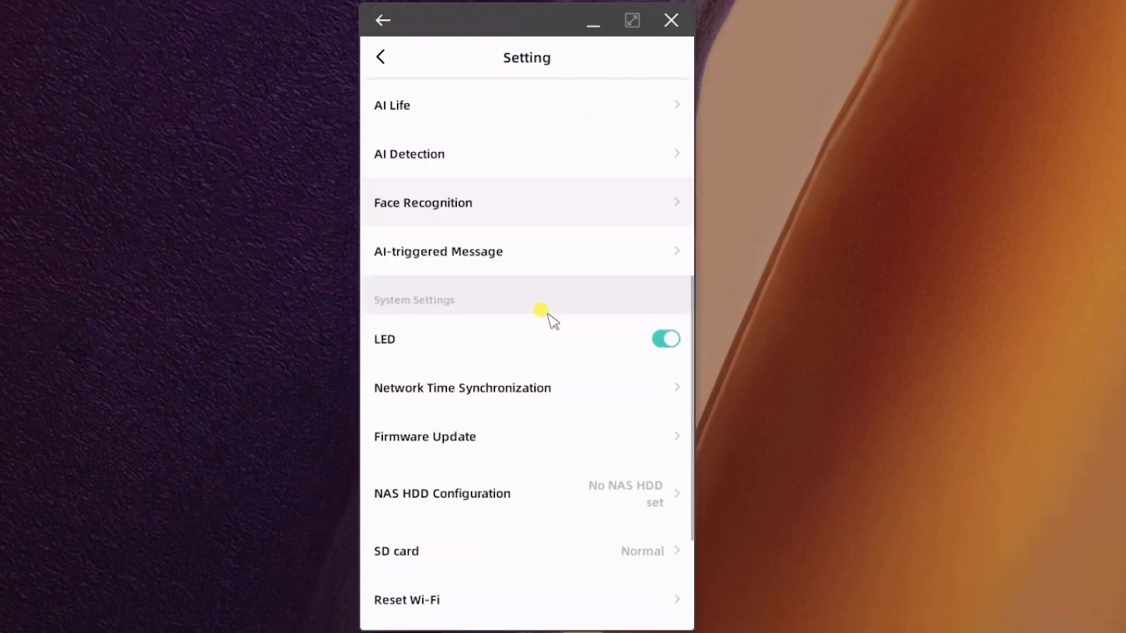
scroll("down", 3)
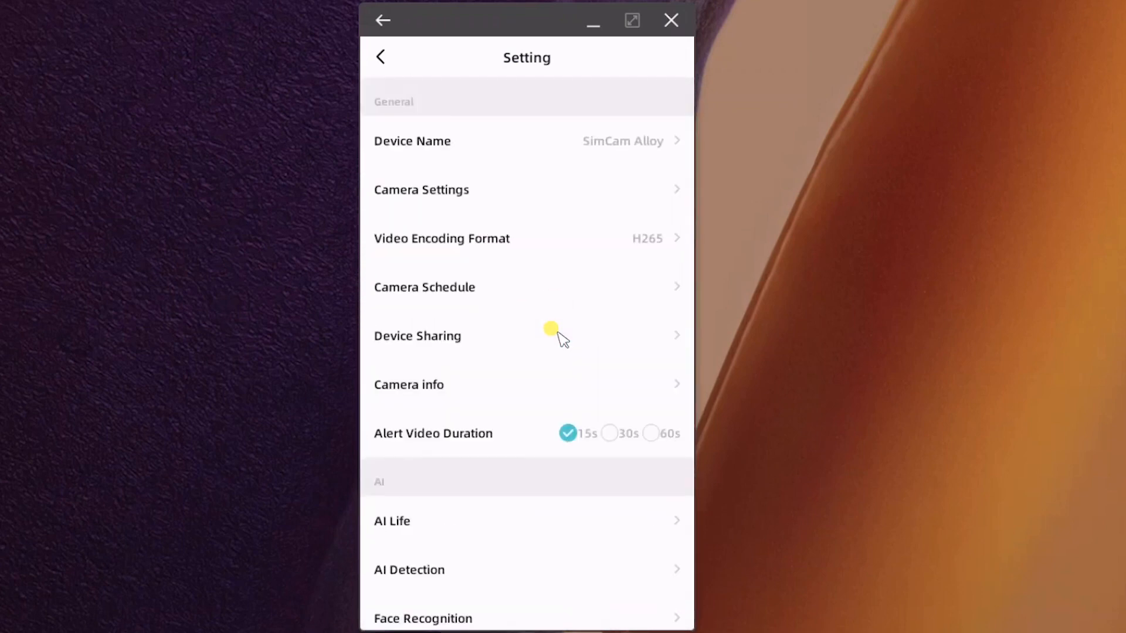
mouse_move(466, 251)
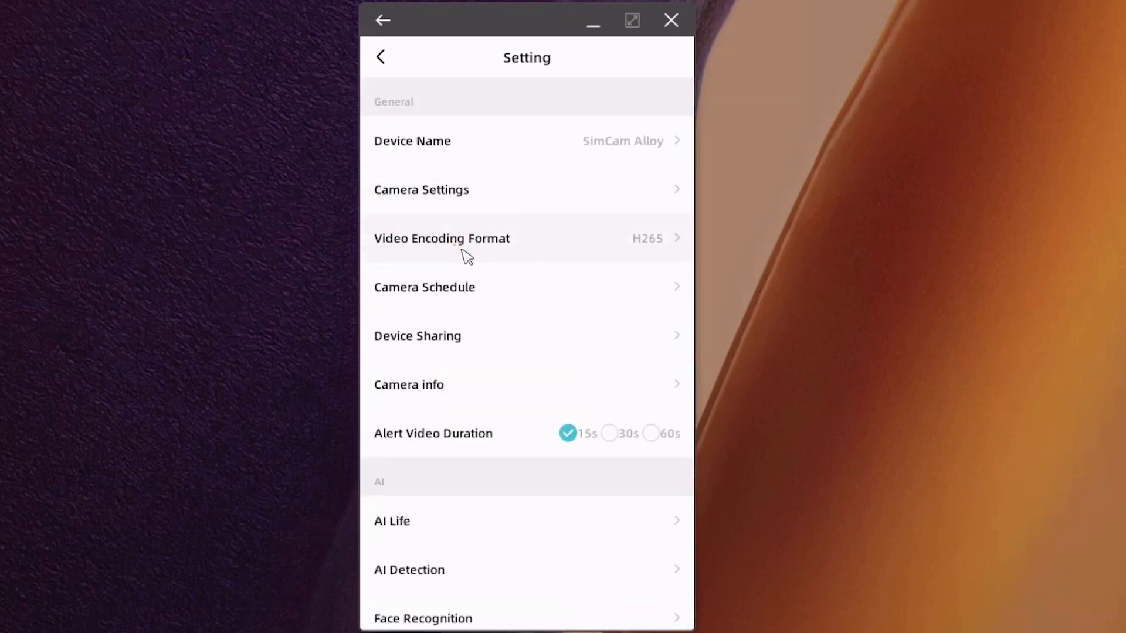
left_click(441, 238)
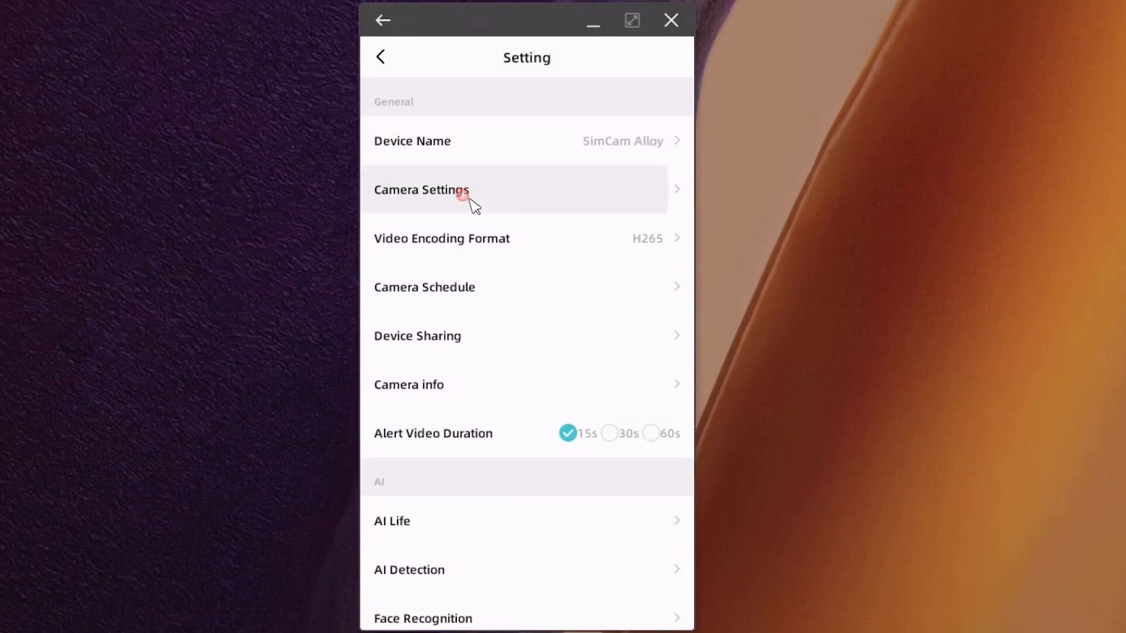
Open Camera Settings, showing brightness, contrast and saturation at 50 and Person Tracking on.
left_click(422, 190)
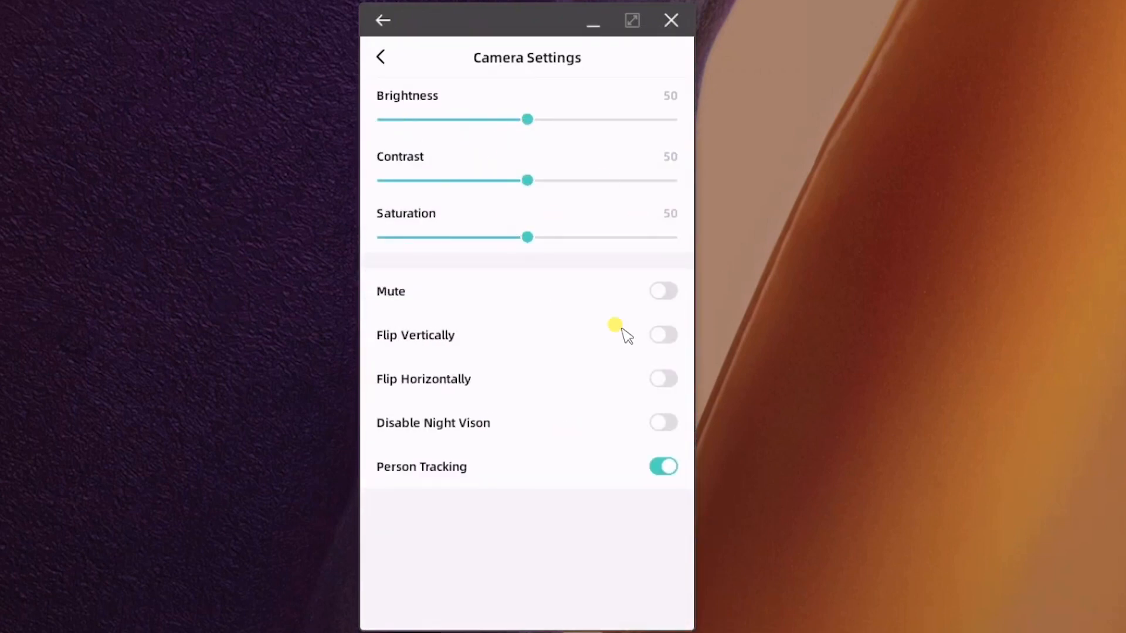
mouse_move(407, 365)
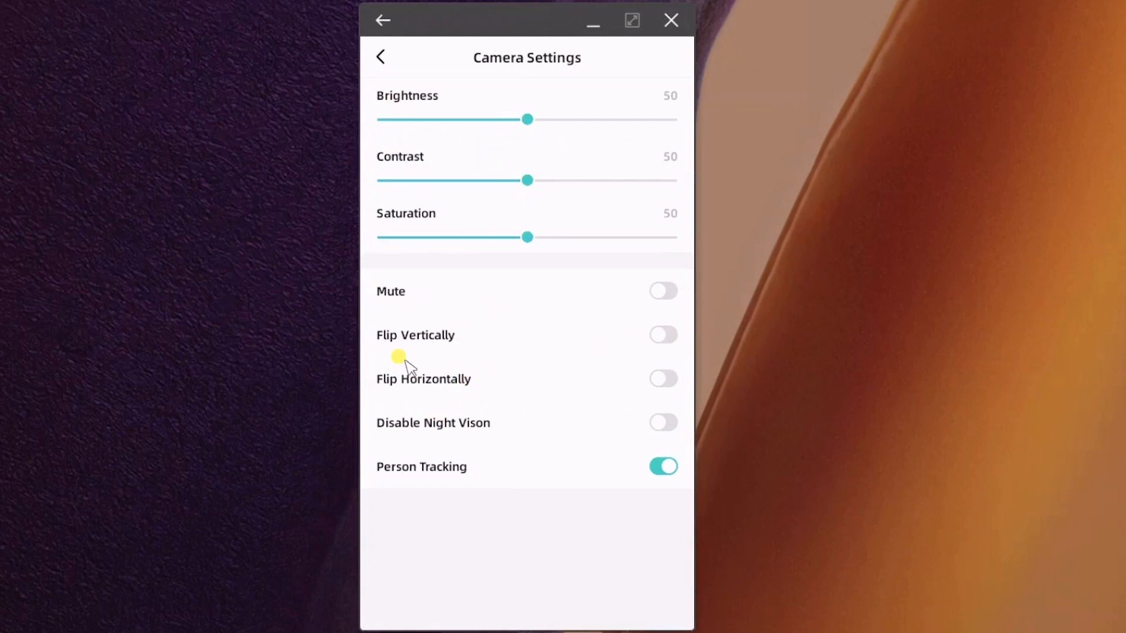
mouse_move(582, 358)
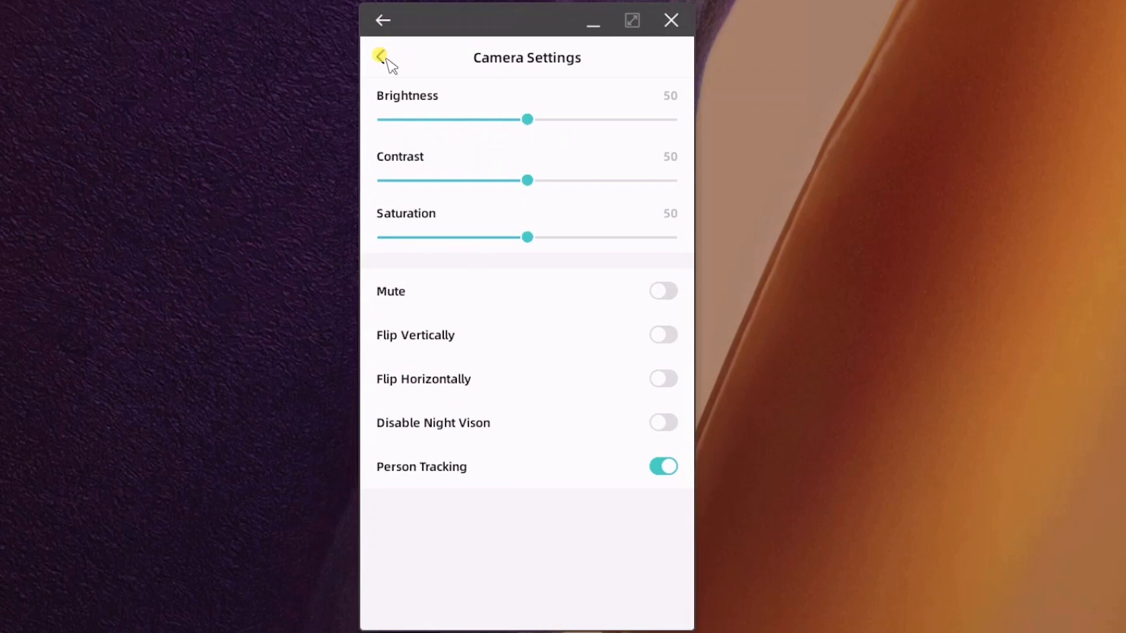
Return to the device Setting list and scroll to its System Settings section.
left_click(381, 58)
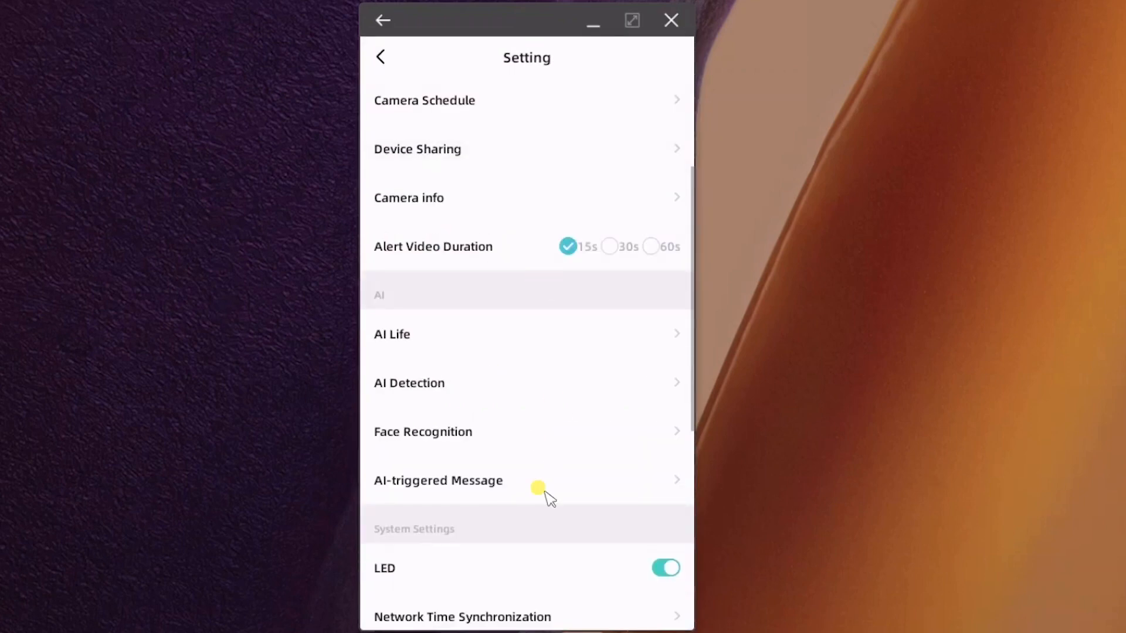
scroll("down", 3)
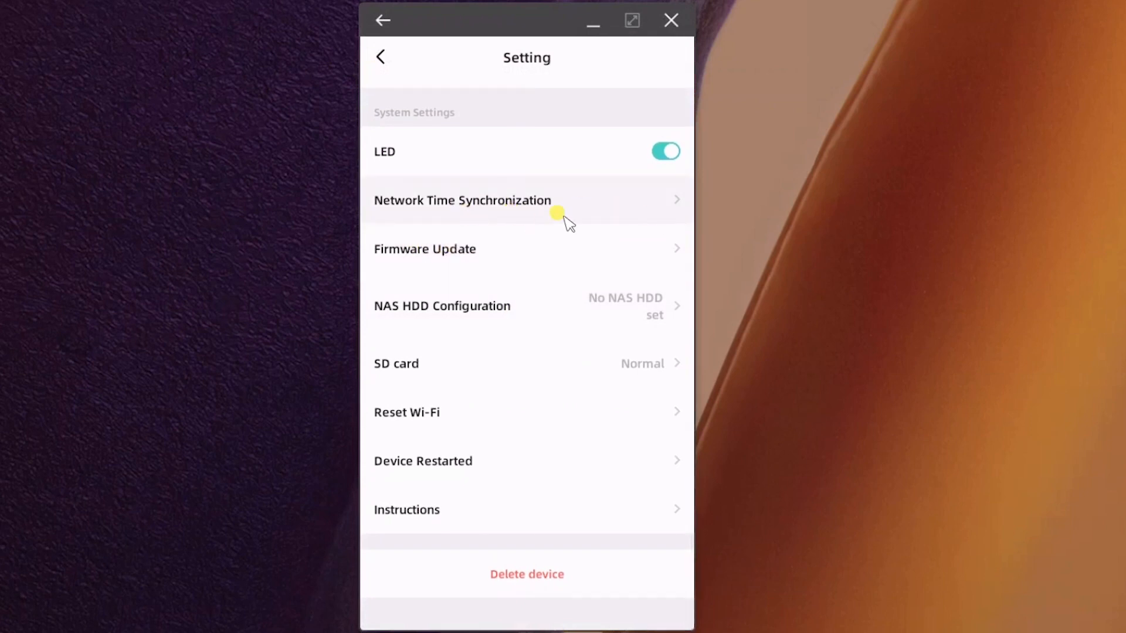
scroll("down", 3)
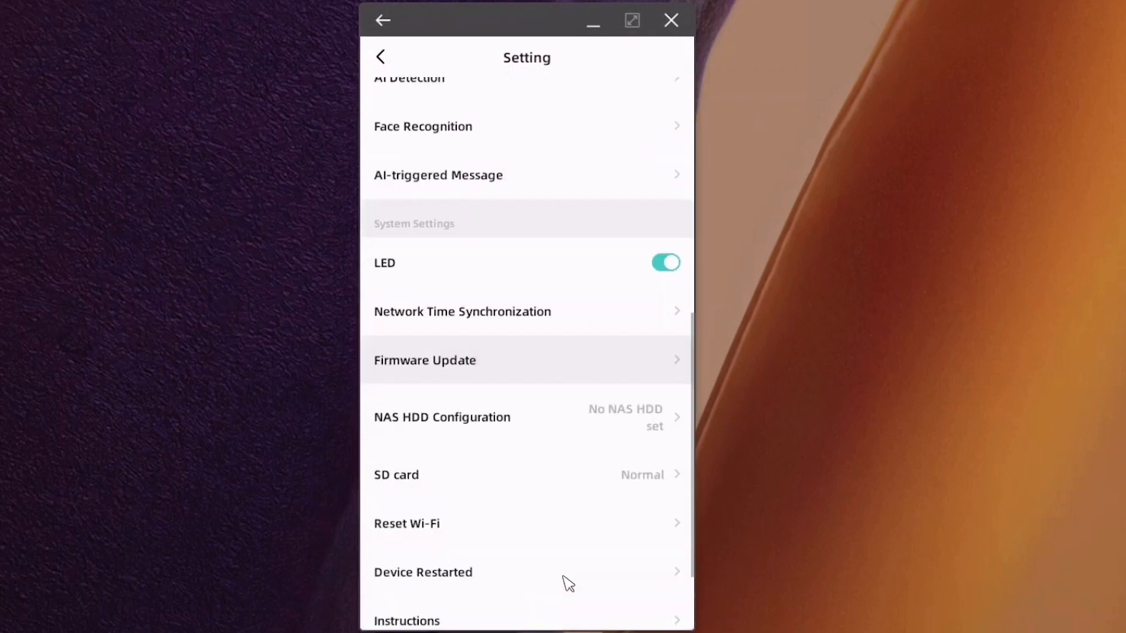
scroll("up", 3)
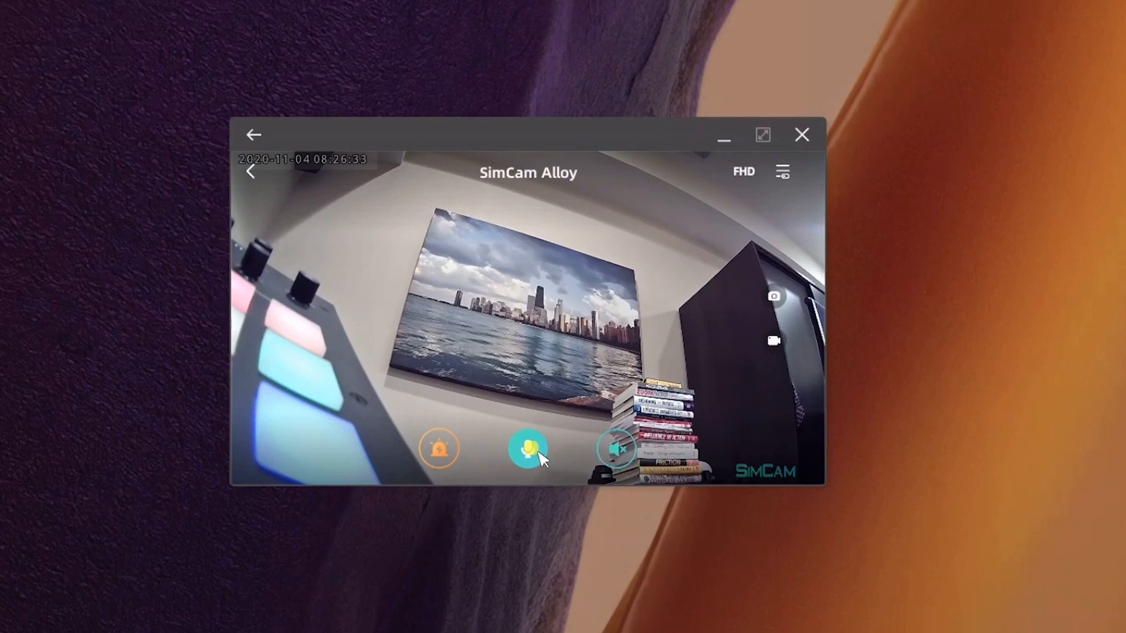
Start and stop two-way talk, then trigger the camera alarm, confirm, and switch it off.
left_click(529, 448)
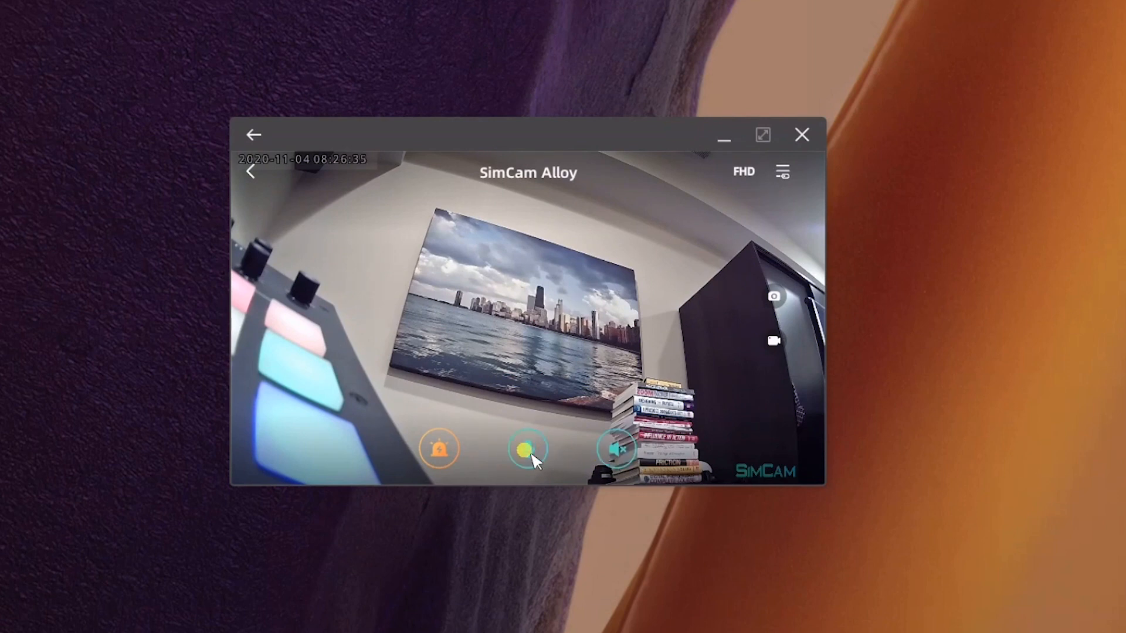
left_click(528, 448)
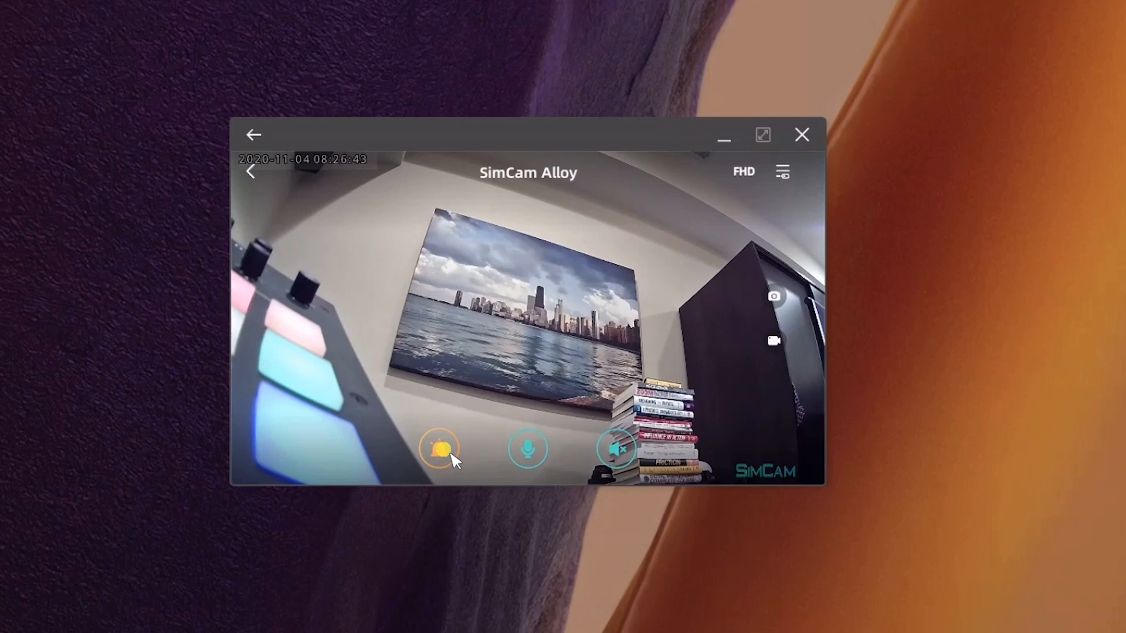
left_click(440, 448)
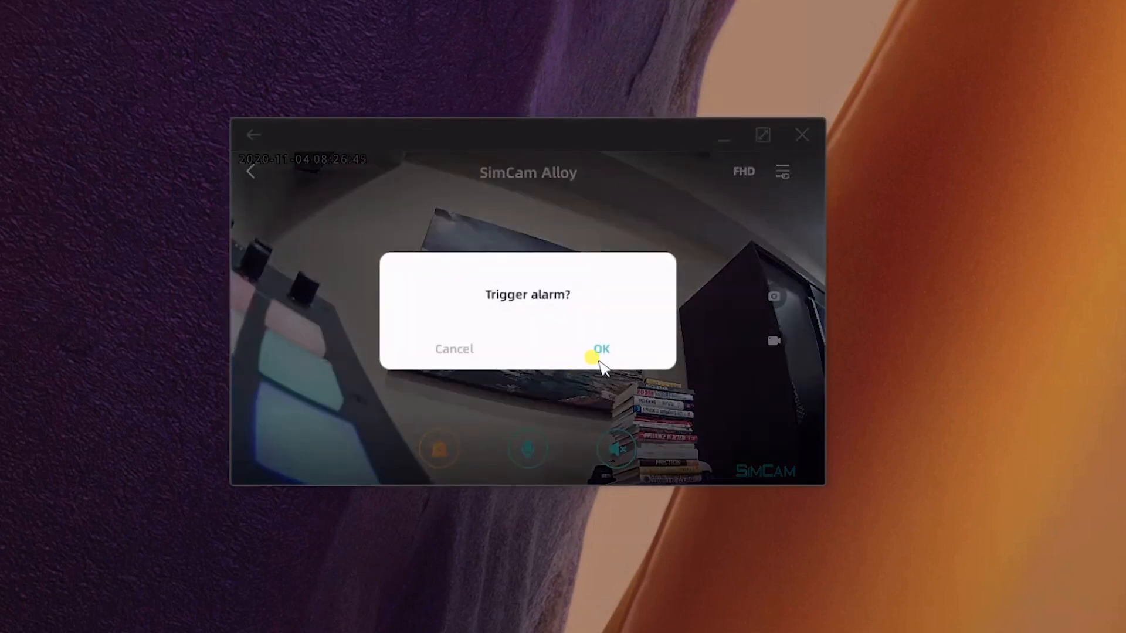
left_click(601, 349)
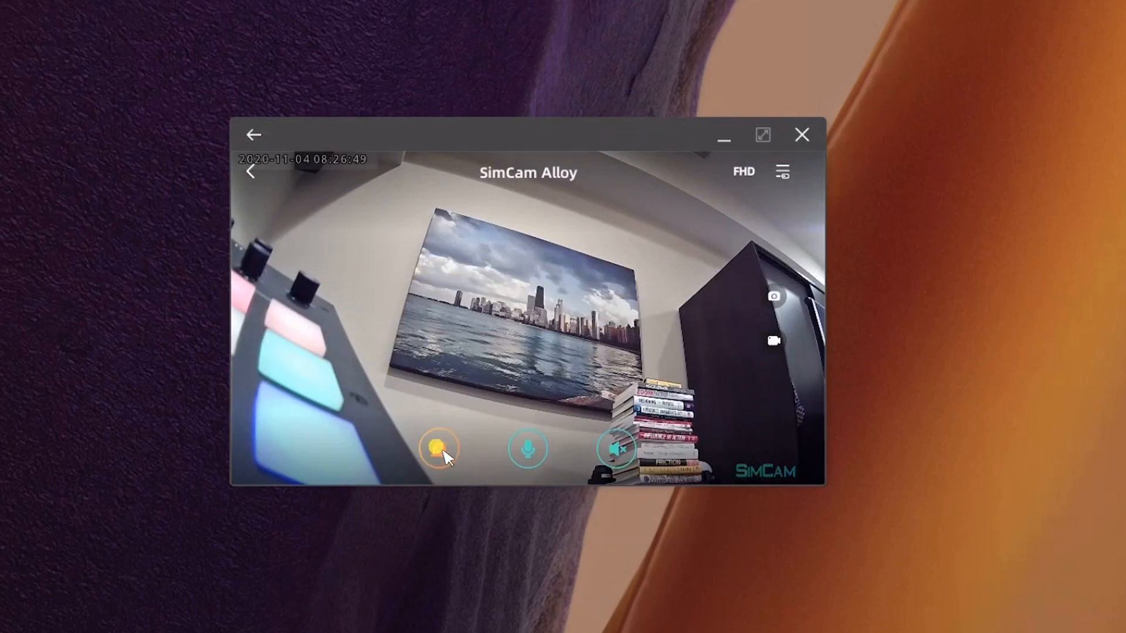
left_click(439, 449)
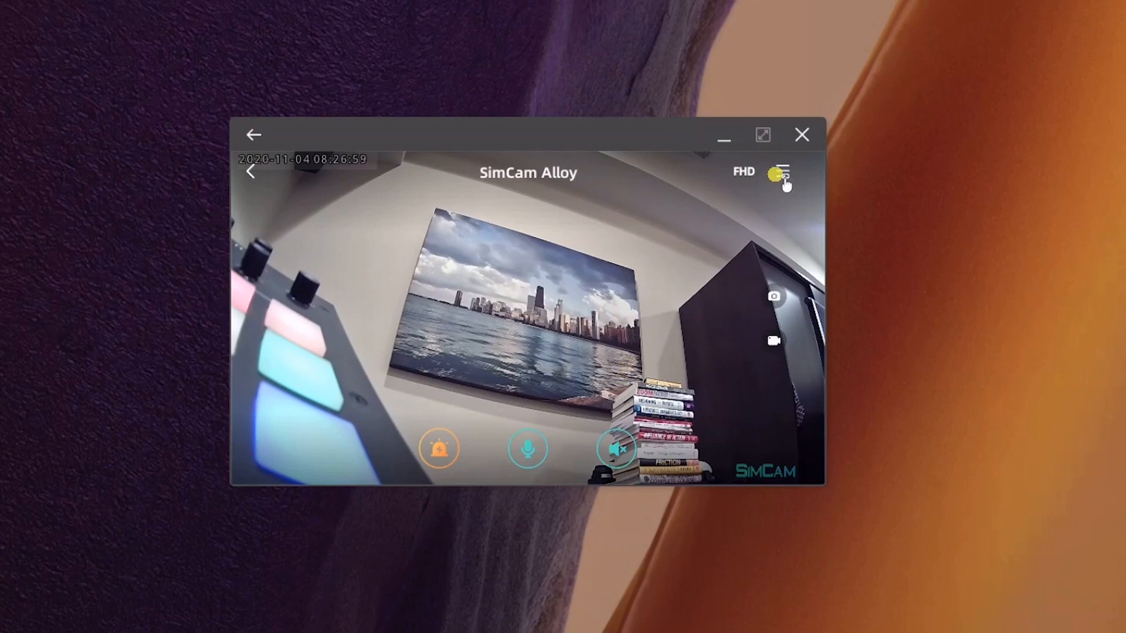
left_click(782, 176)
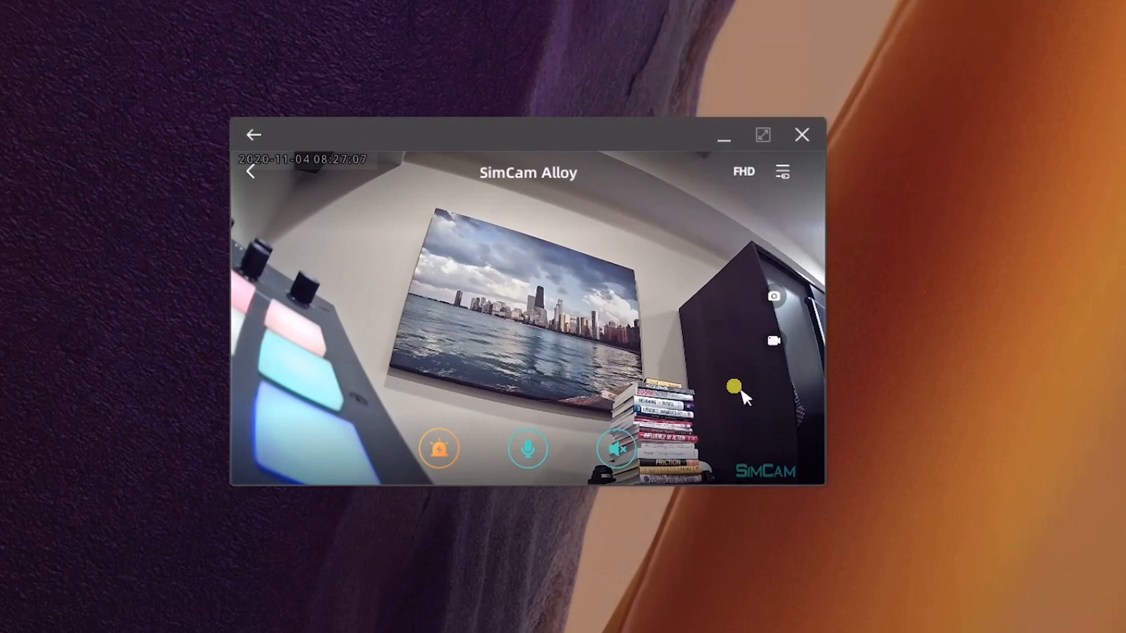
mouse_move(800, 394)
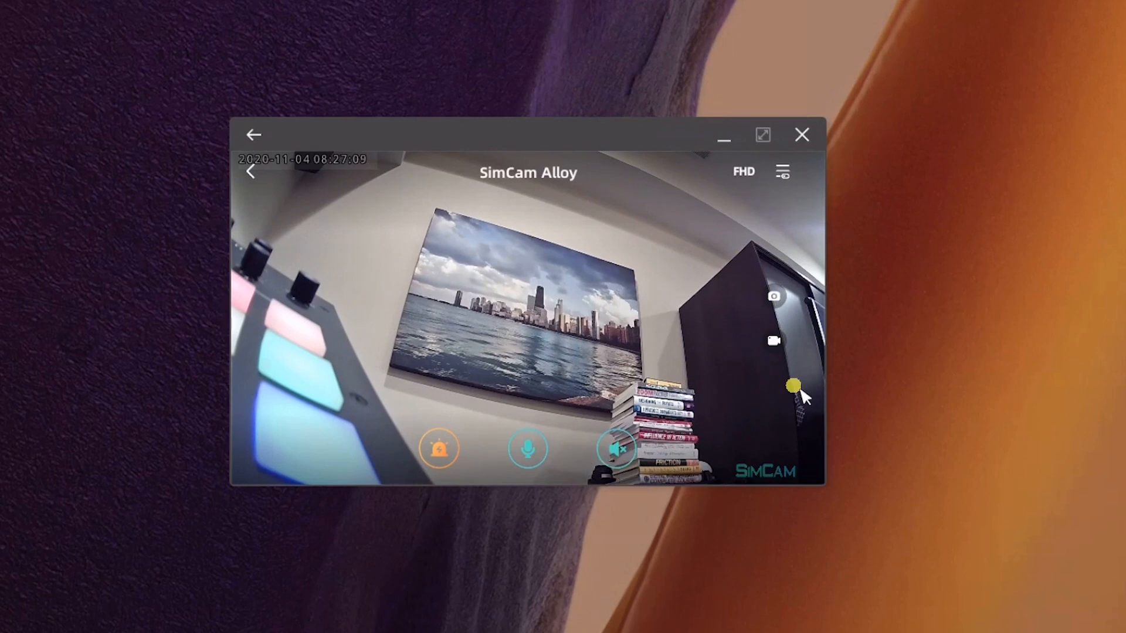
mouse_move(646, 406)
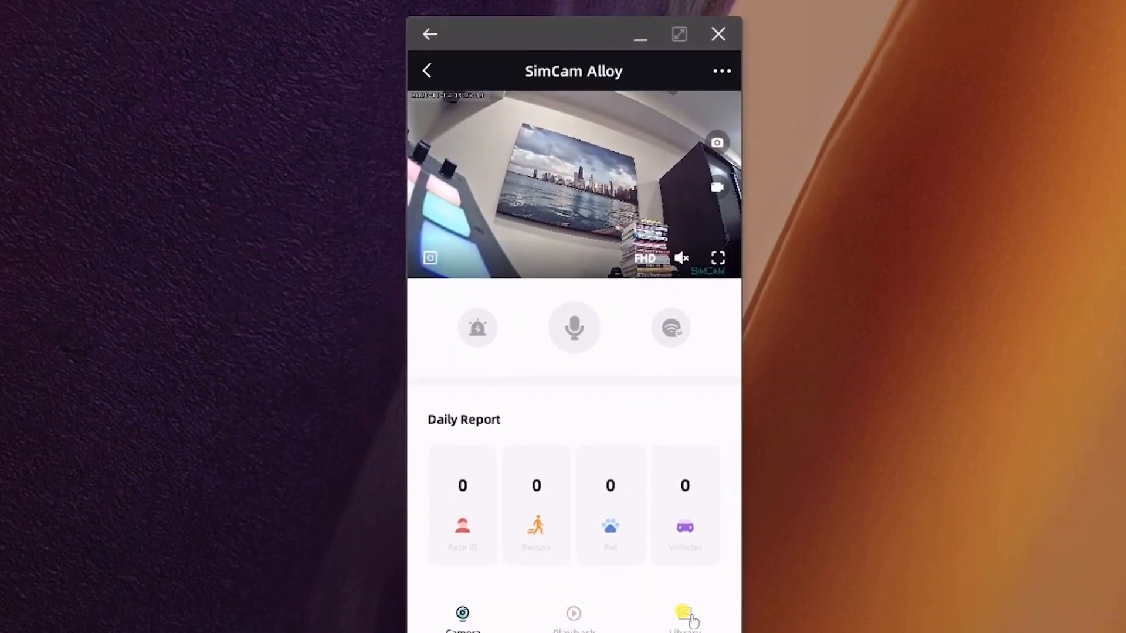
Show the Library's Video tab with driveway and backyard clips from 2020-11-03 and 2020-11-02.
left_click(684, 618)
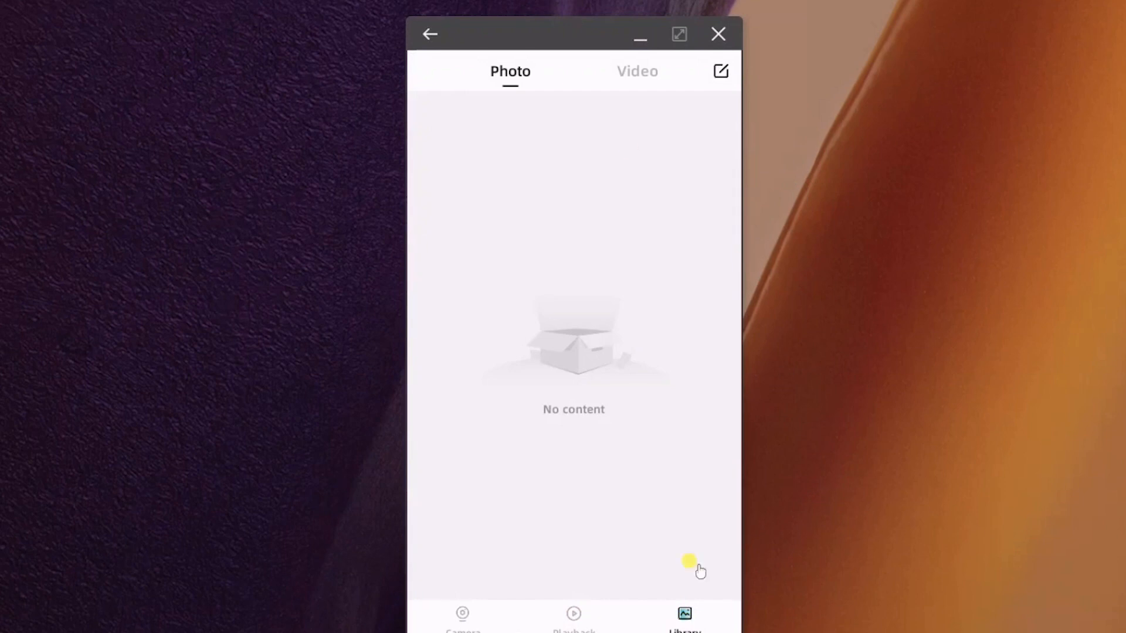
left_click(637, 71)
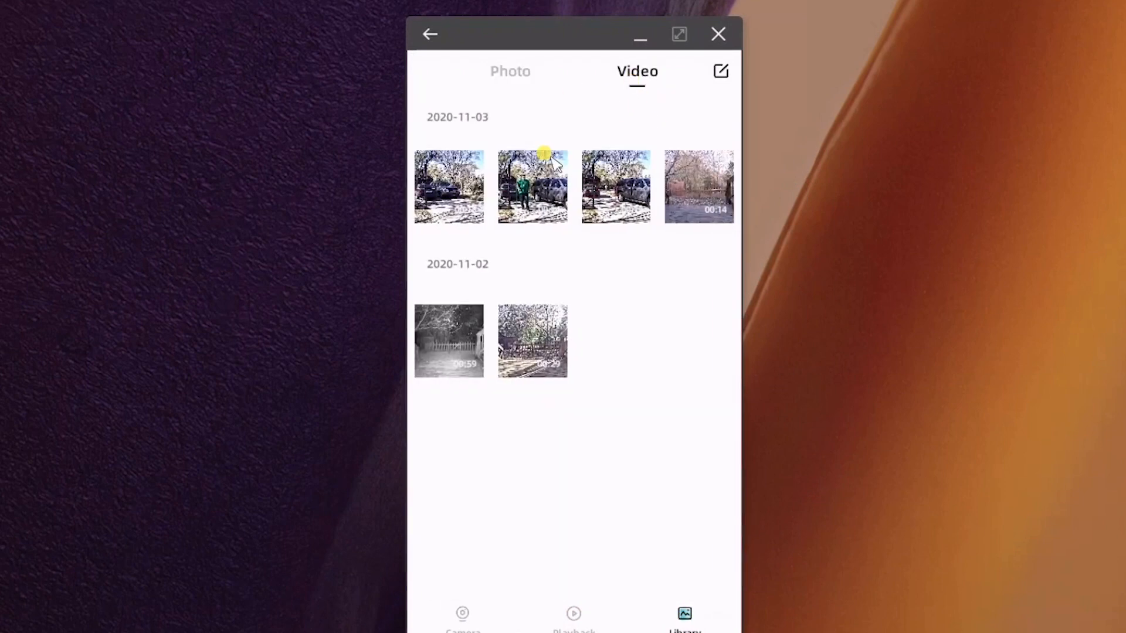
mouse_move(595, 547)
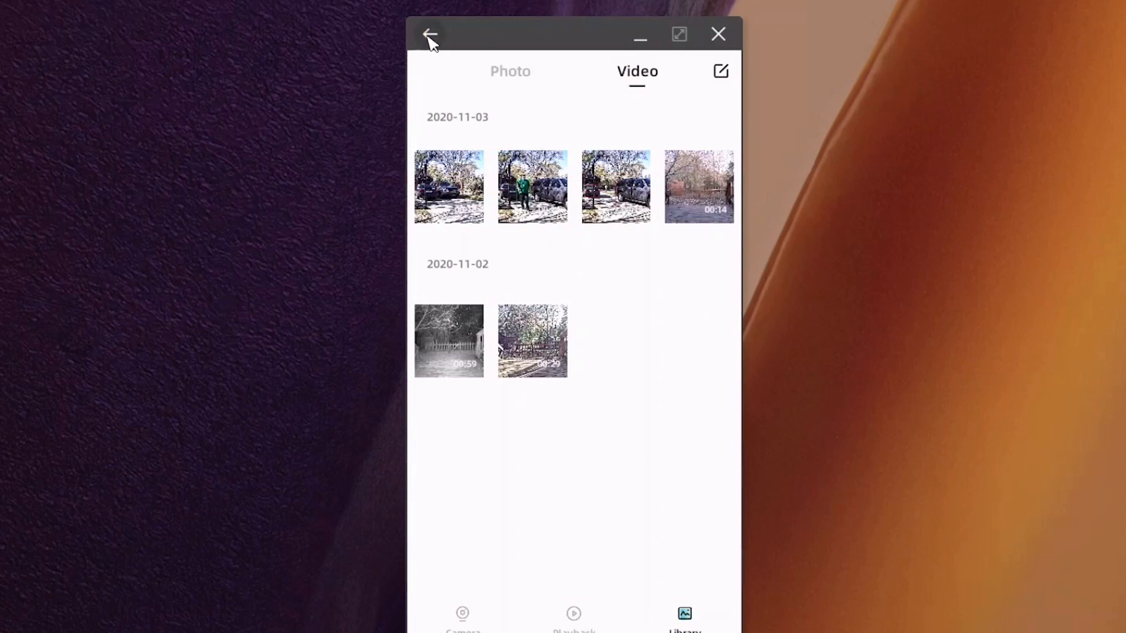
Return to the home screen showing the online SimCam Alloy as the default device.
left_click(429, 35)
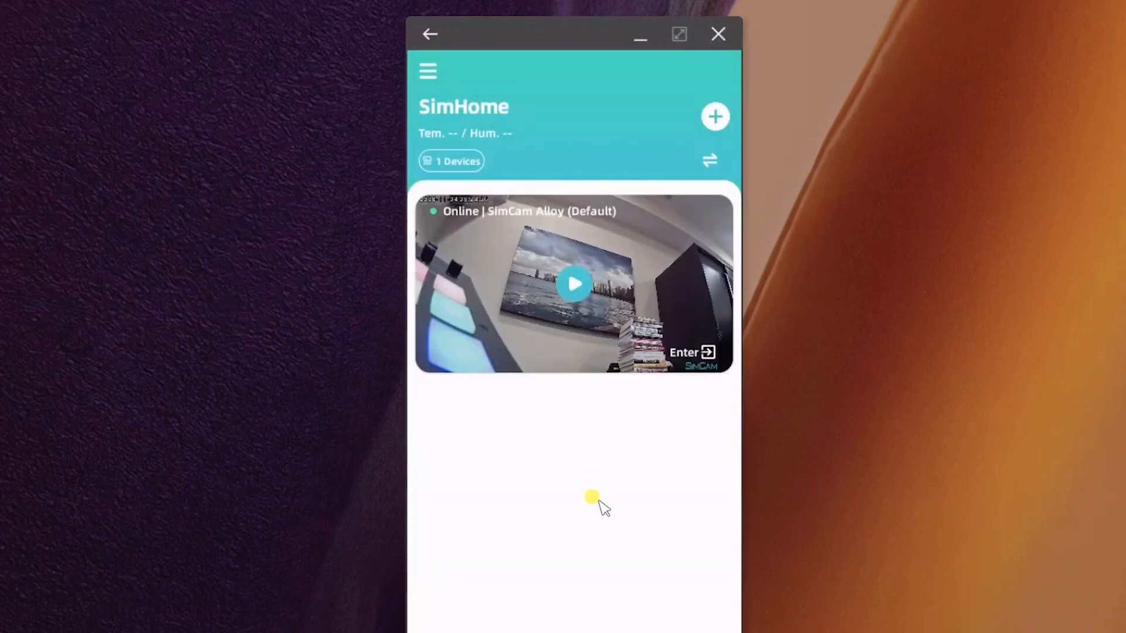
mouse_move(588, 502)
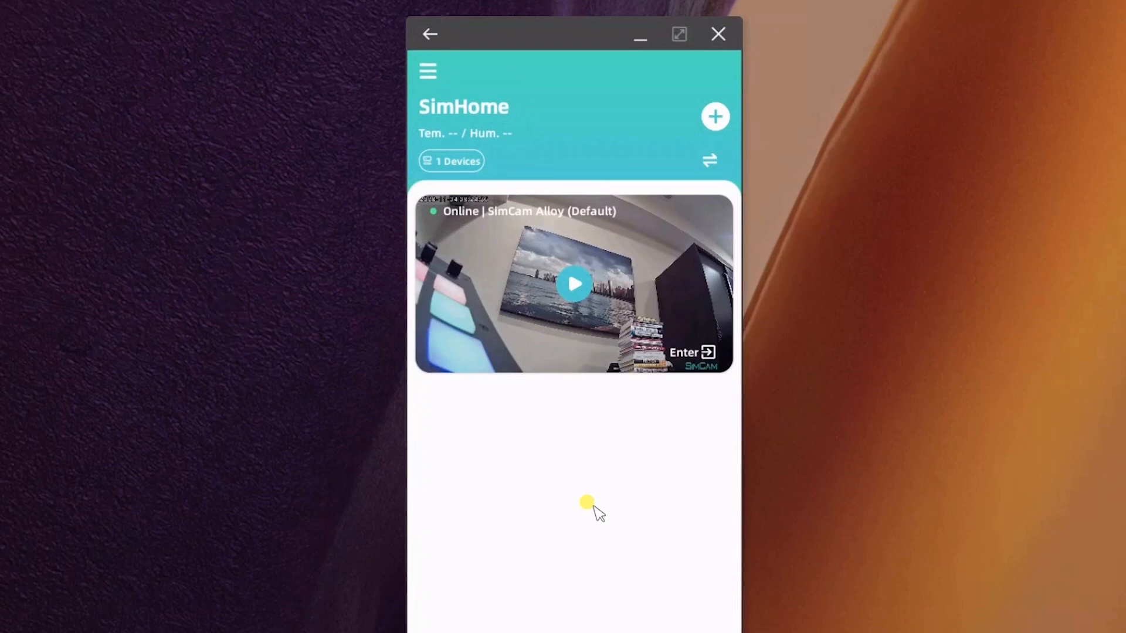